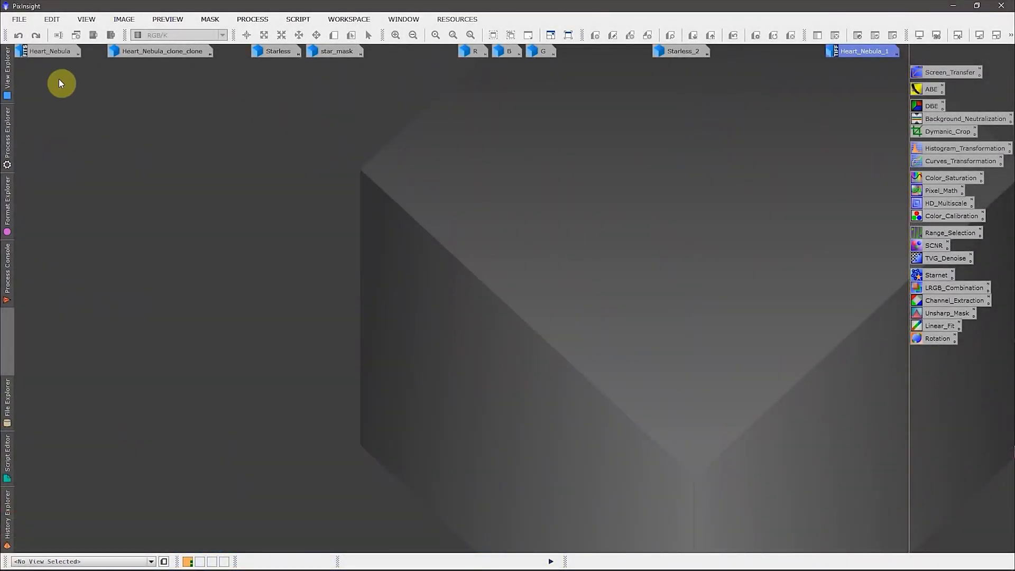
pyautogui.moveTo(49, 51)
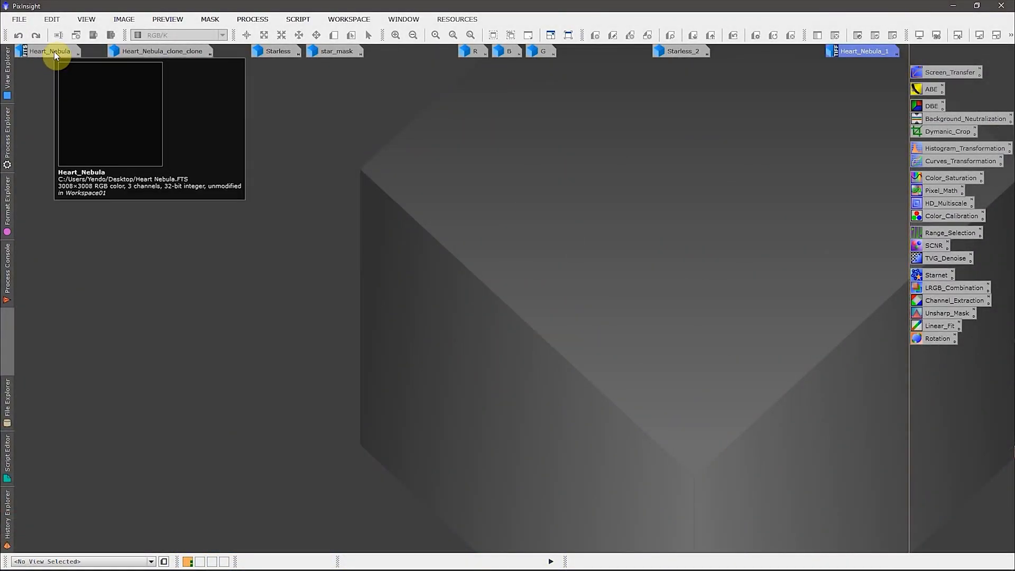
# - Open the Heart_Nebula image, move it lower, and auto-stretch it for display
pyautogui.click(49, 51)
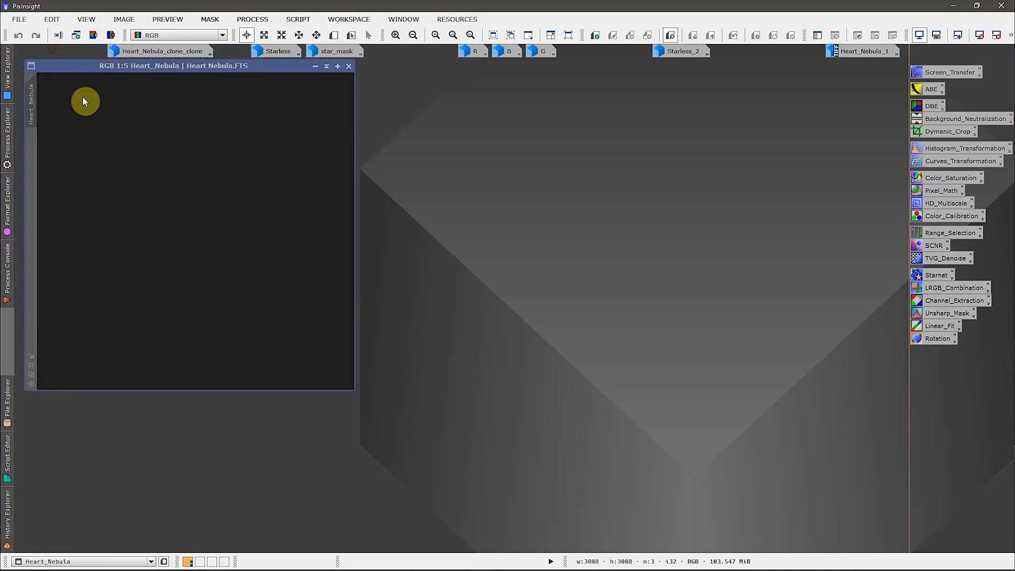
pyautogui.moveTo(173, 66); pyautogui.dragTo(223, 114)
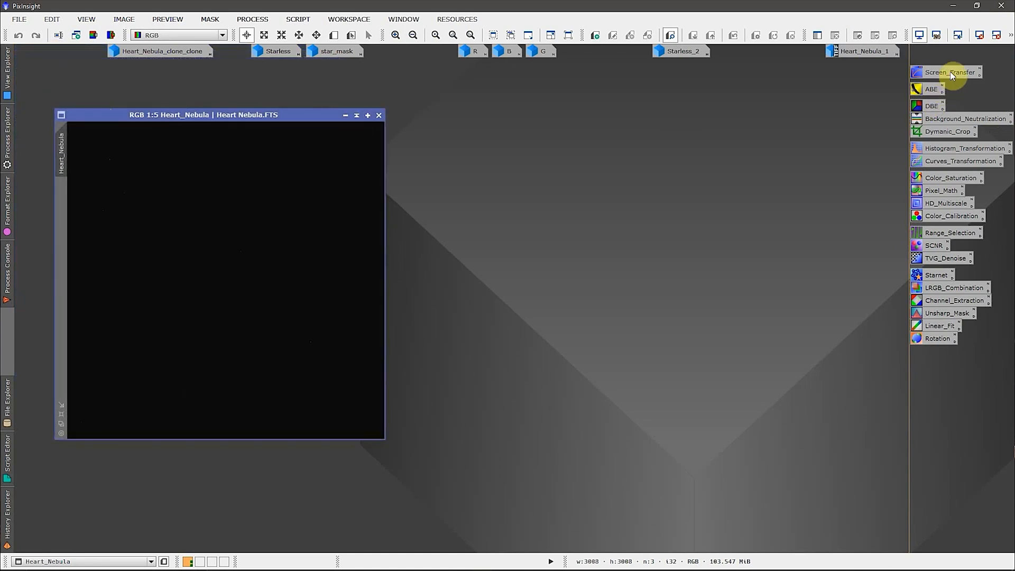
pyautogui.moveTo(949, 72)
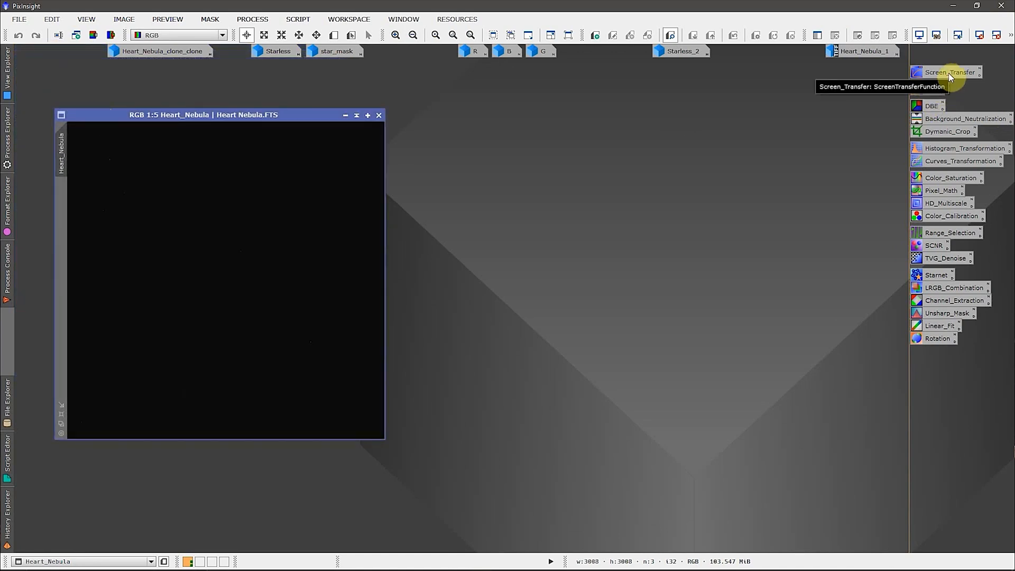
pyautogui.click(949, 72)
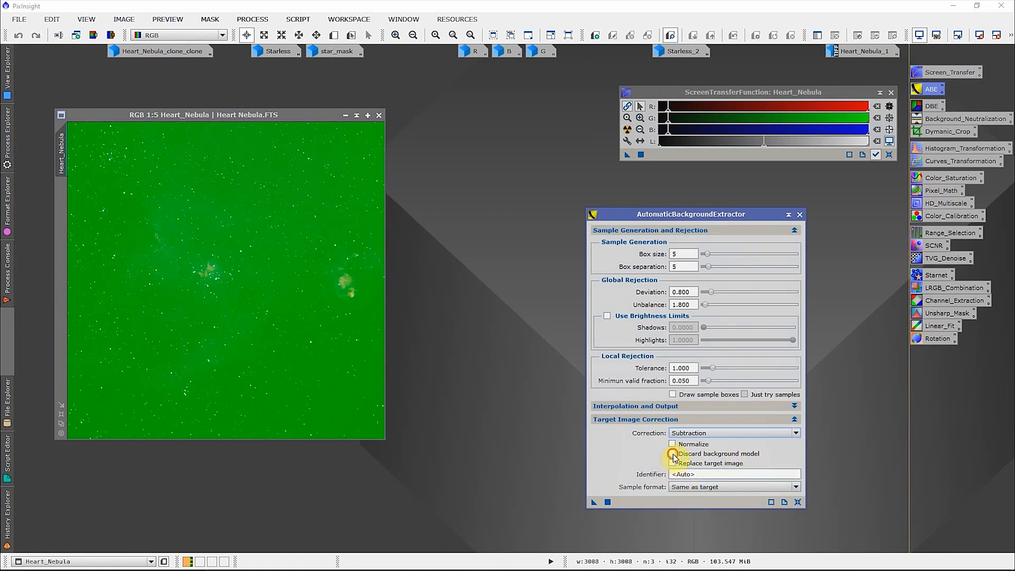
# - Run ABE replacing the target image on Heart_Nebula, then reset and re-apply AutoStretch
pyautogui.click(672, 453)
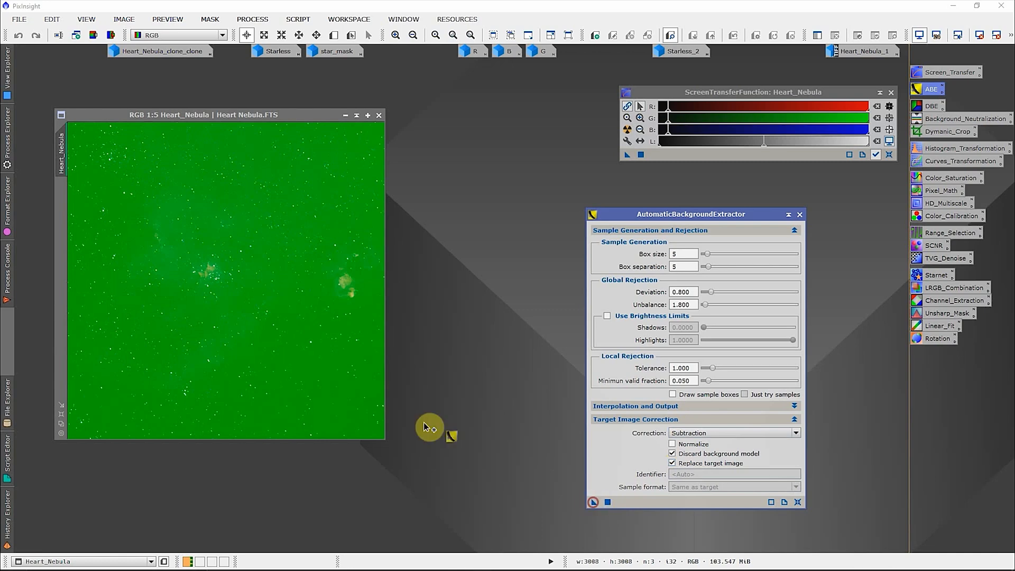
pyautogui.click(592, 502)
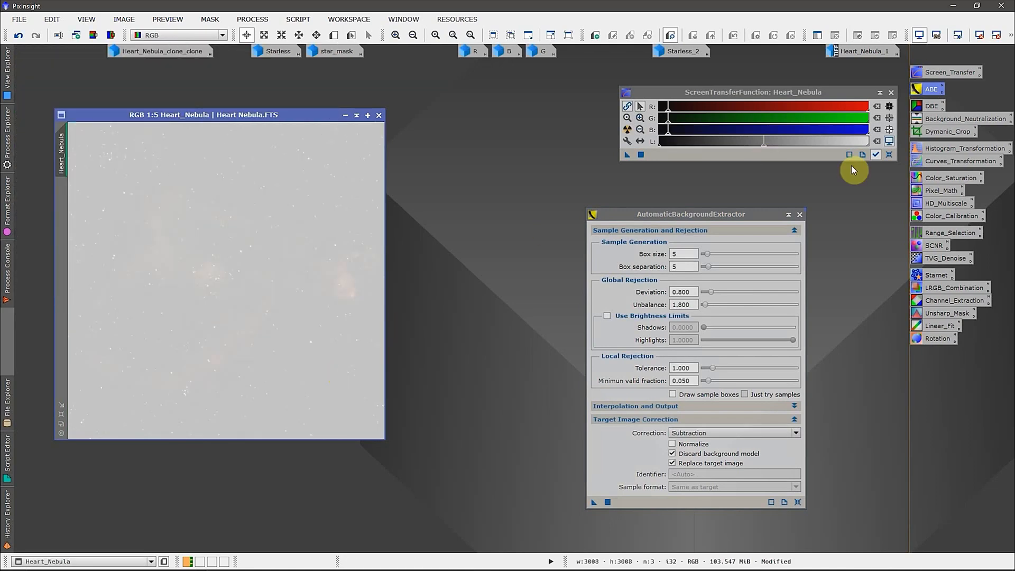
pyautogui.click(628, 130)
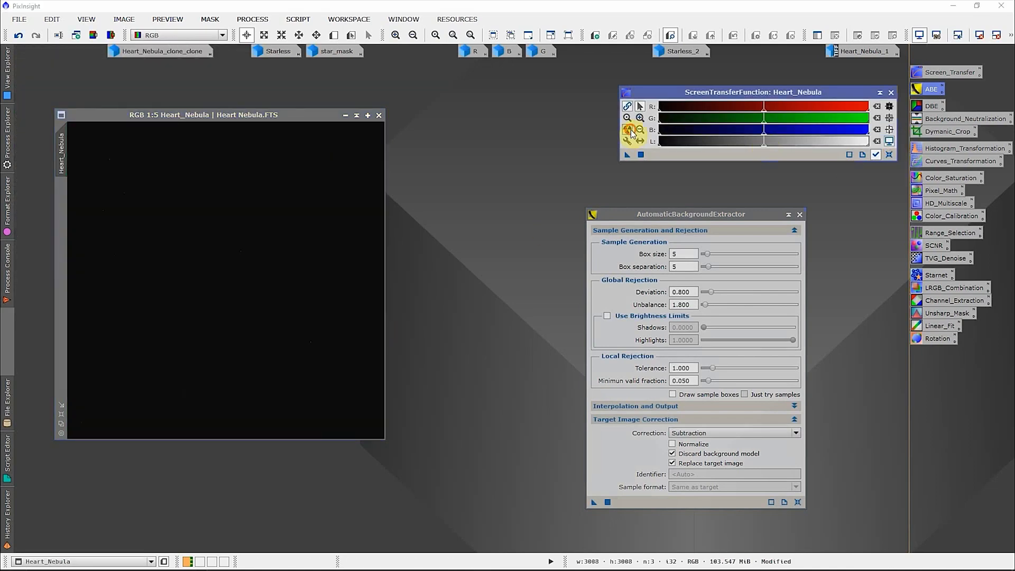
pyautogui.click(631, 132)
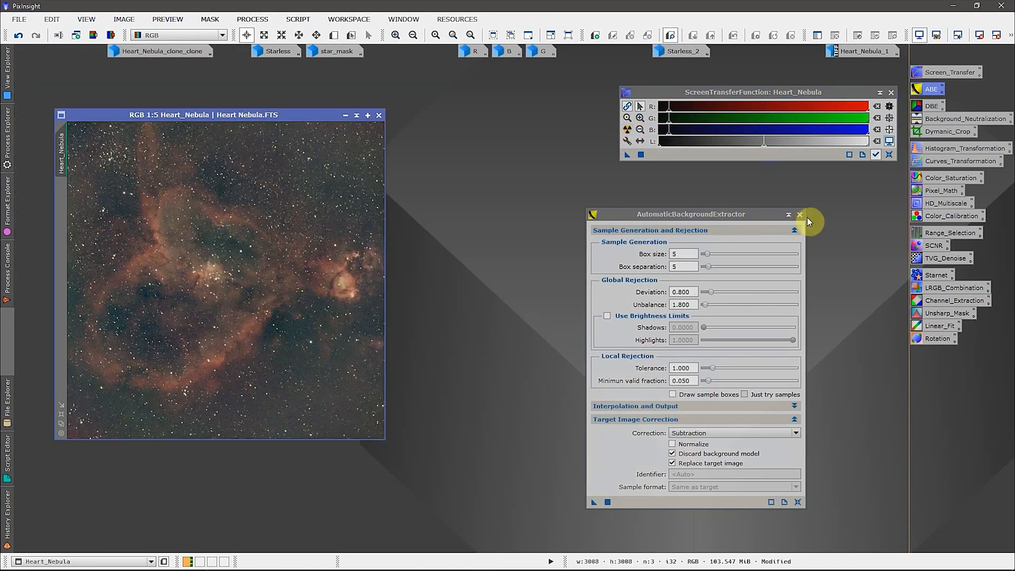
# - Close the ABE window and inspect the corrected Heart_Nebula image
pyautogui.click(800, 214)
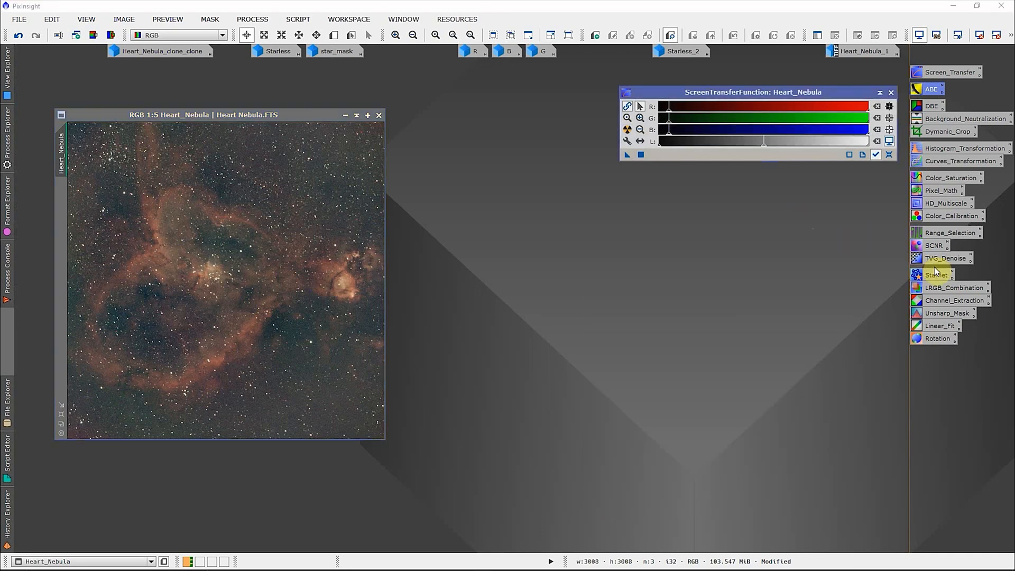
pyautogui.moveTo(911, 205)
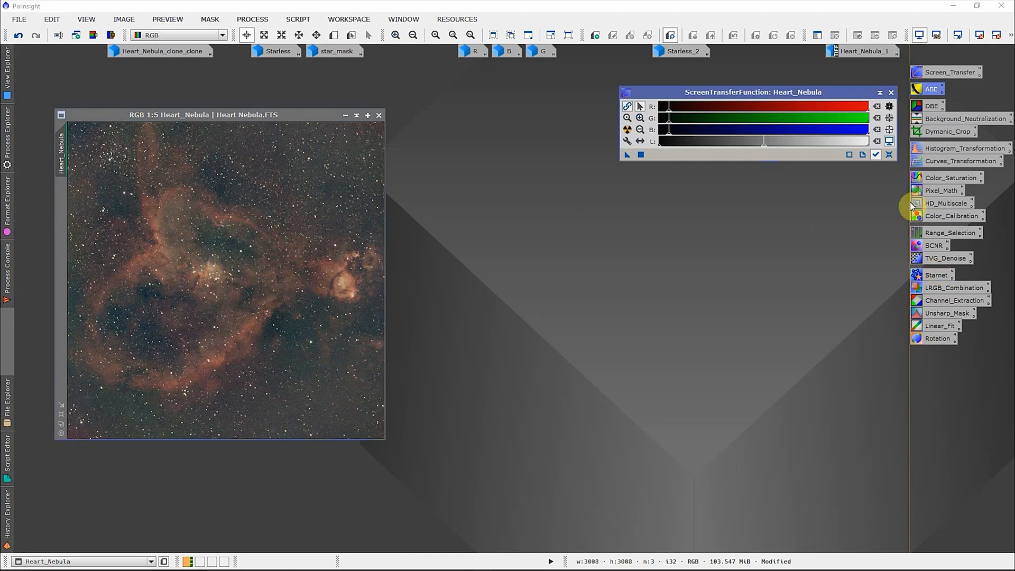
pyautogui.moveTo(234, 119)
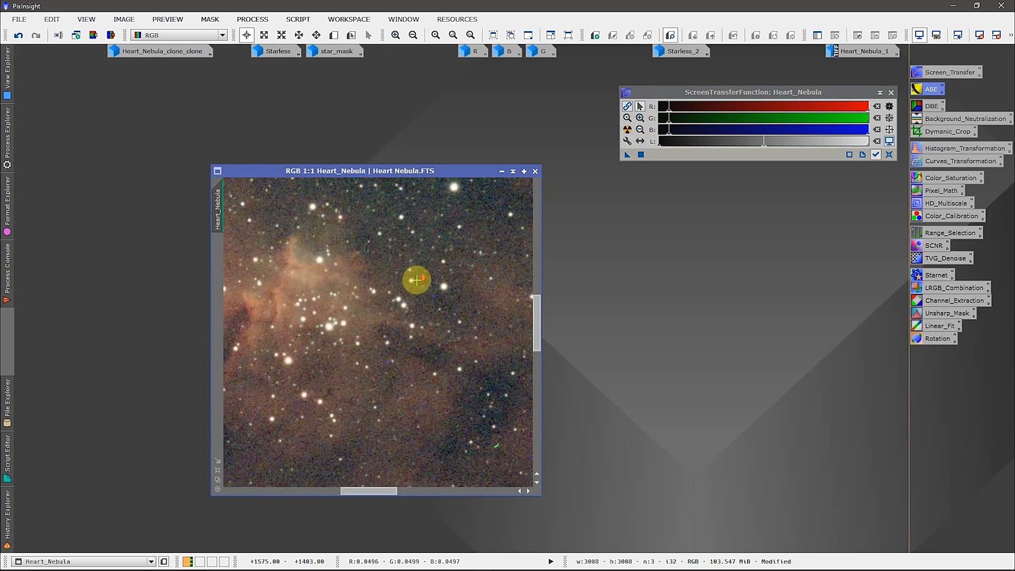
pyautogui.click(412, 35)
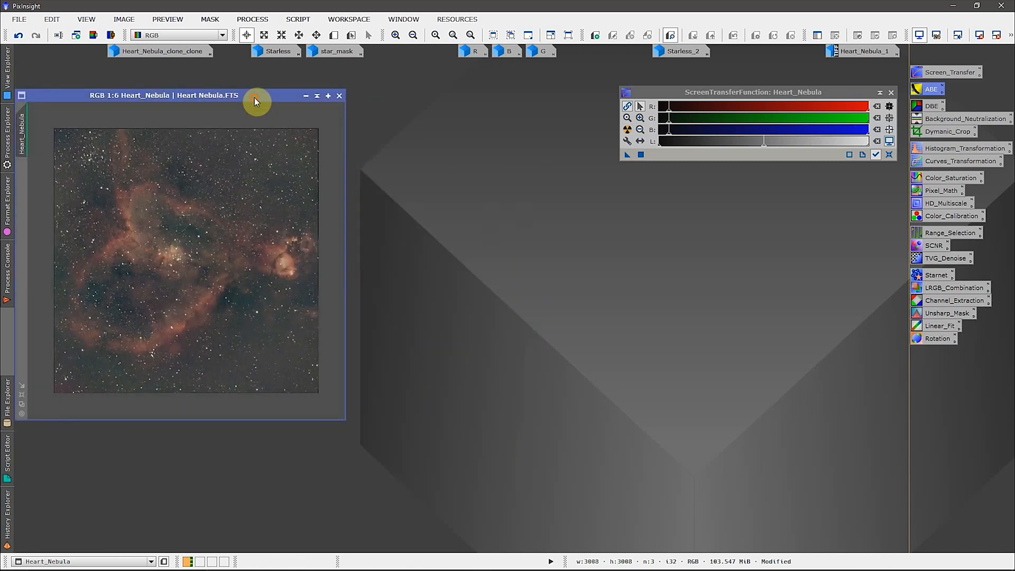
pyautogui.moveTo(425, 165)
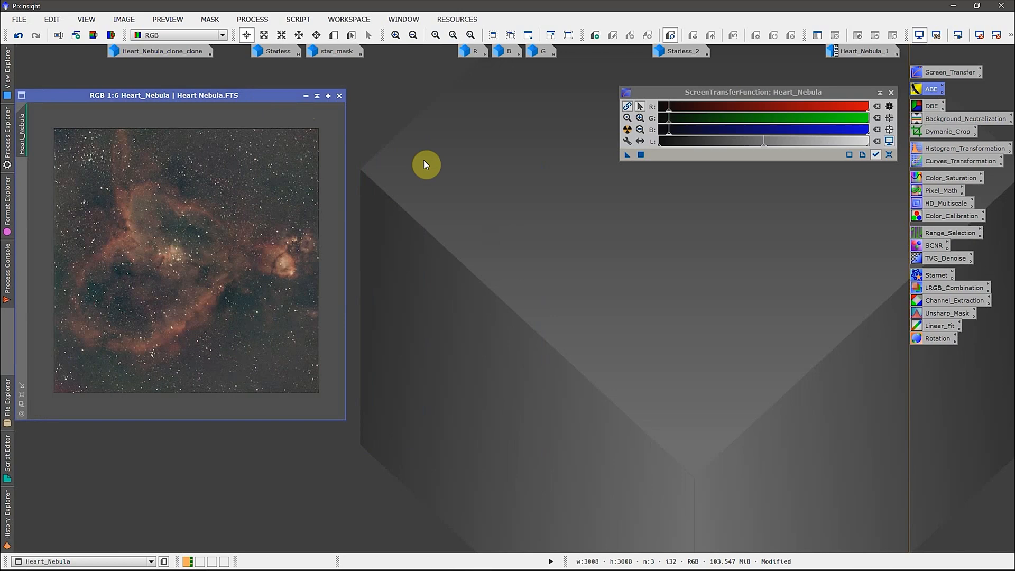
pyautogui.moveTo(369, 95)
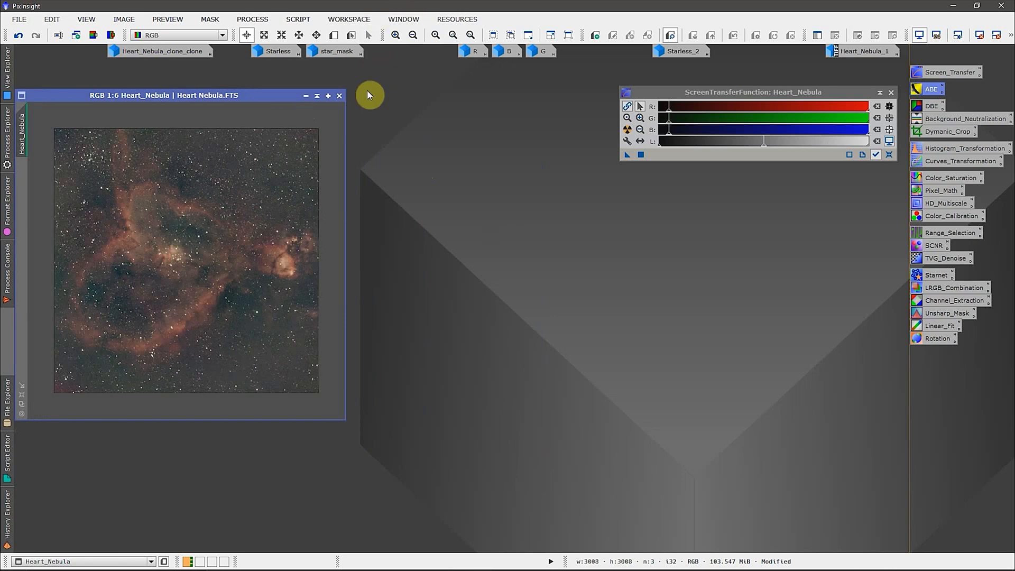
pyautogui.moveTo(441, 175)
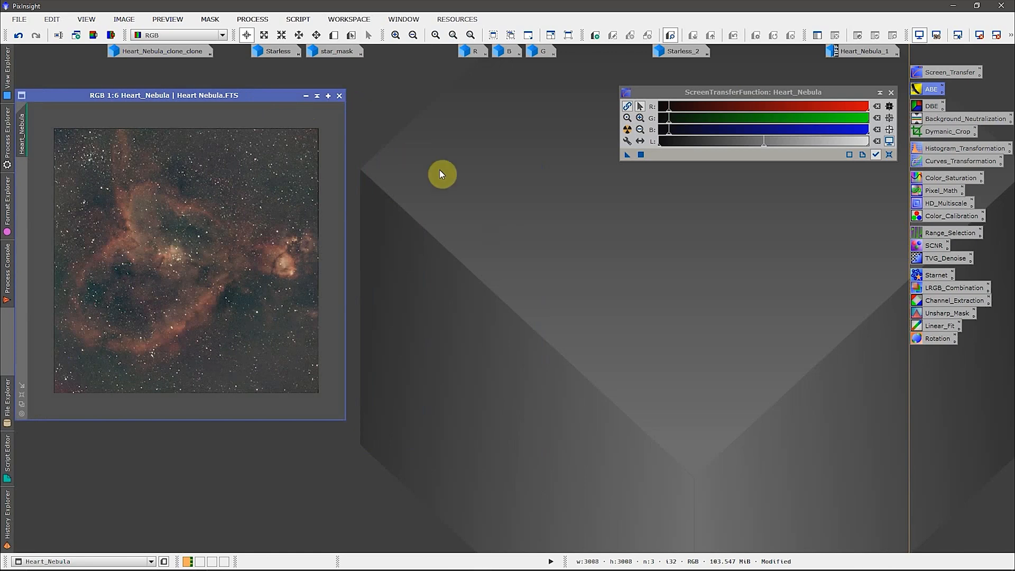
pyautogui.moveTo(497, 182)
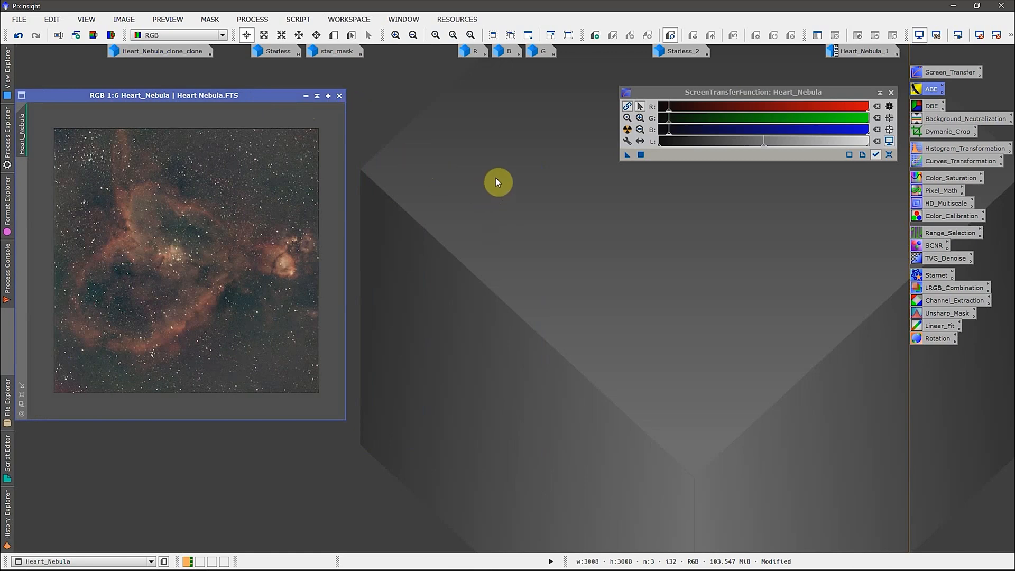
pyautogui.moveTo(499, 174)
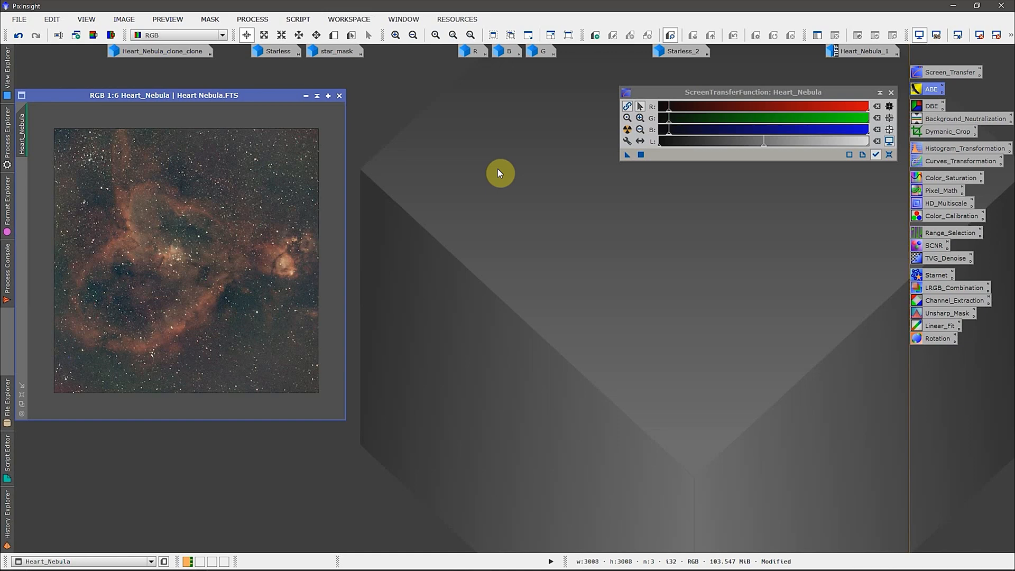
pyautogui.moveTo(256, 310)
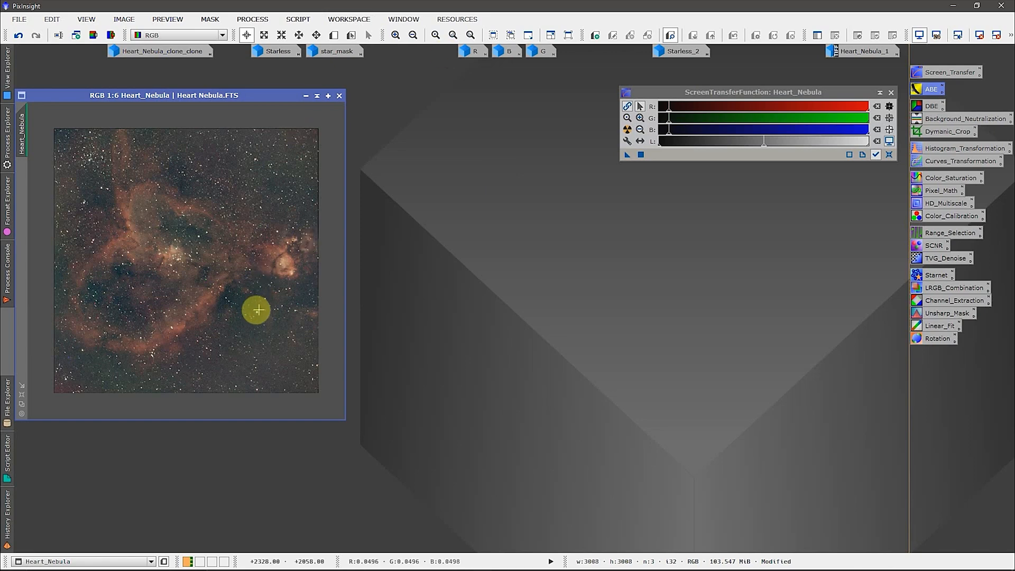
pyautogui.moveTo(709, 481)
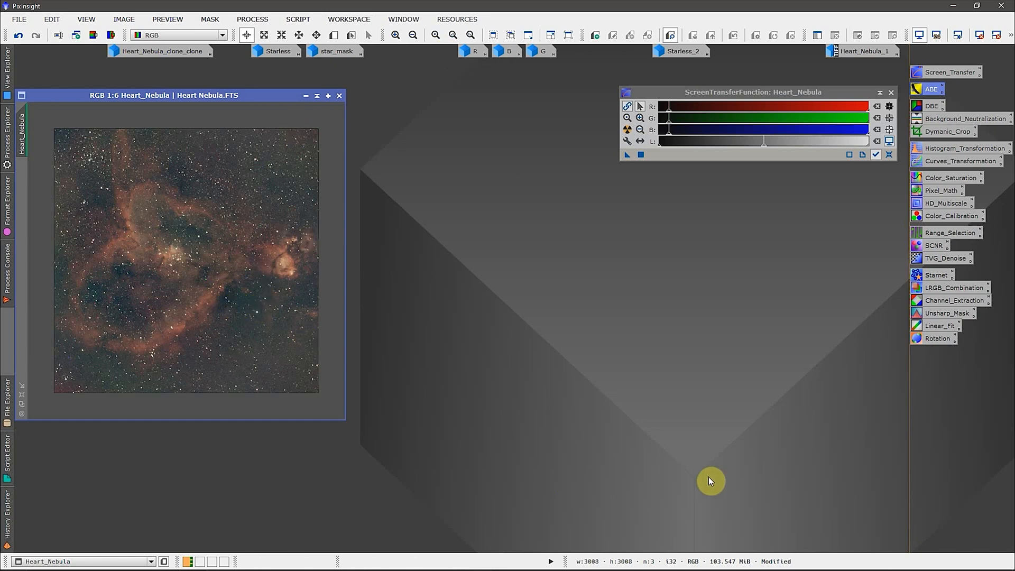
pyautogui.moveTo(714, 487)
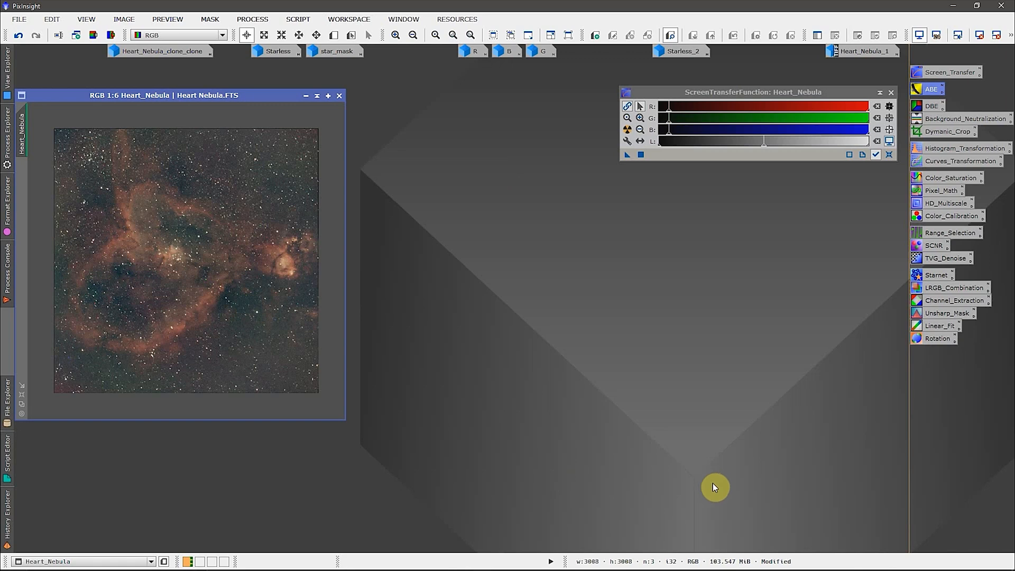
pyautogui.moveTo(404, 128)
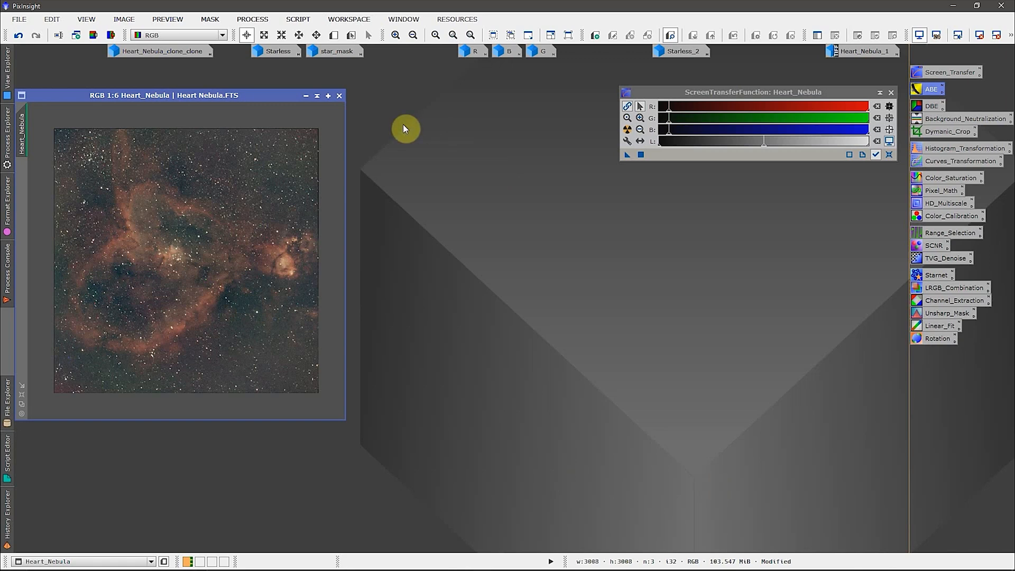
pyautogui.moveTo(327, 92)
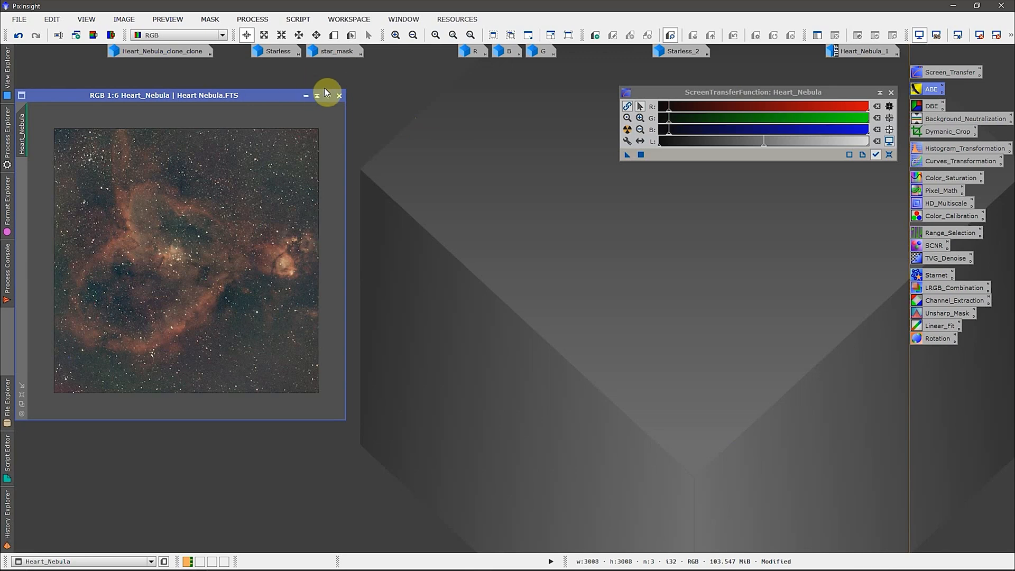
pyautogui.moveTo(305, 96)
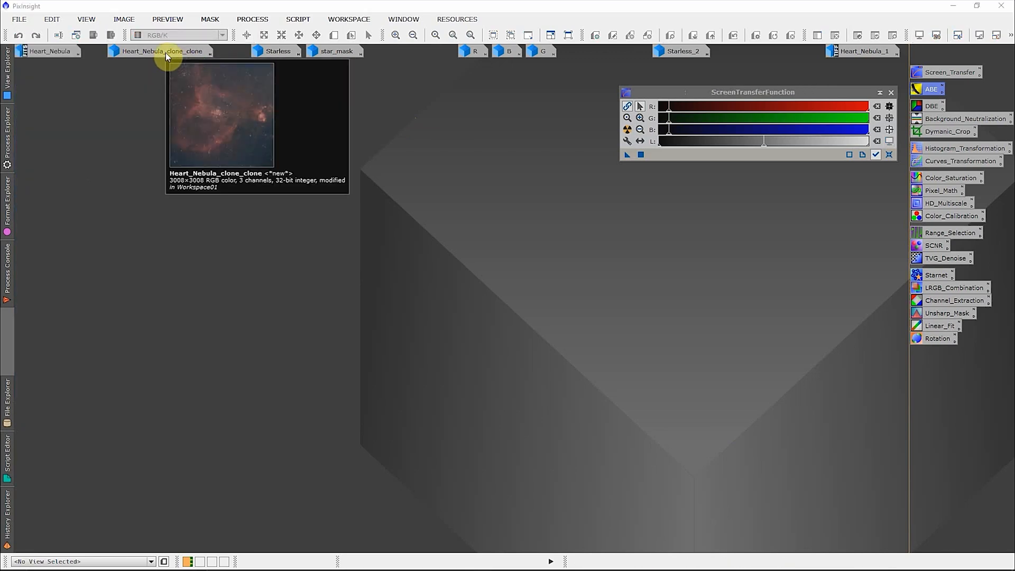
# - Inspect Heart_Nebula_clone_clone near the centre, then restore the Starless image view
pyautogui.click(164, 51)
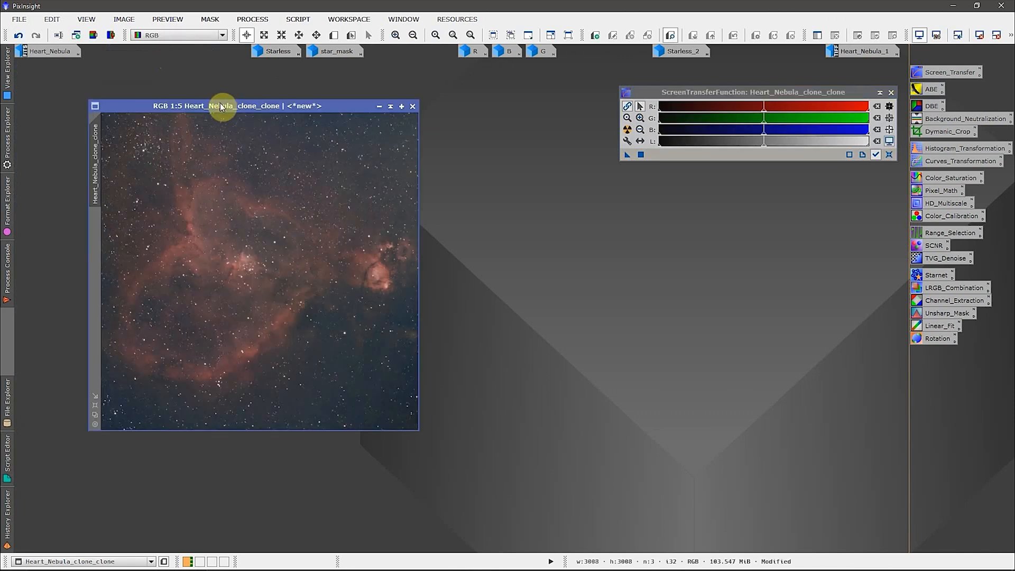
pyautogui.moveTo(220, 106); pyautogui.dragTo(303, 146)
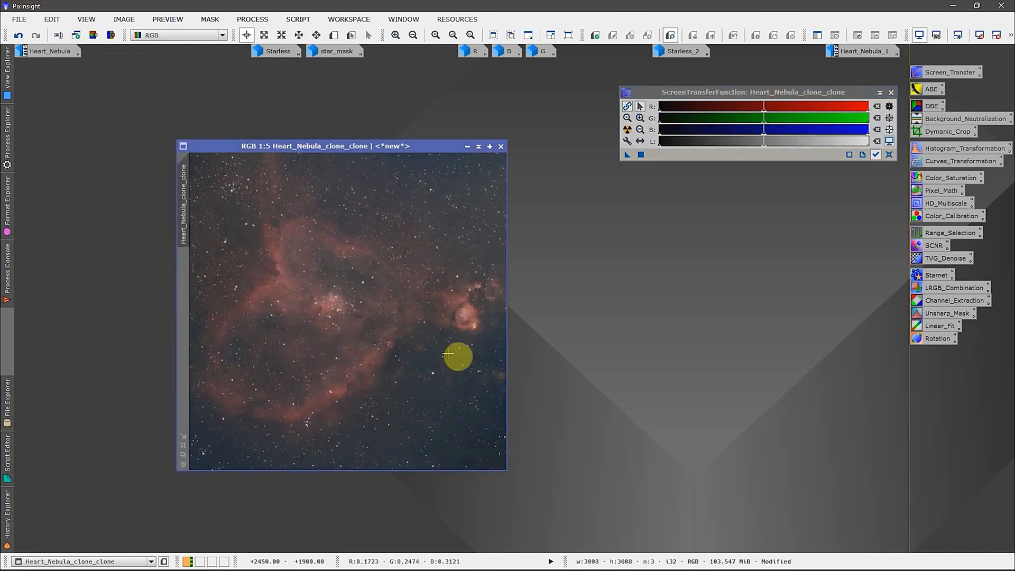
pyautogui.moveTo(458, 357)
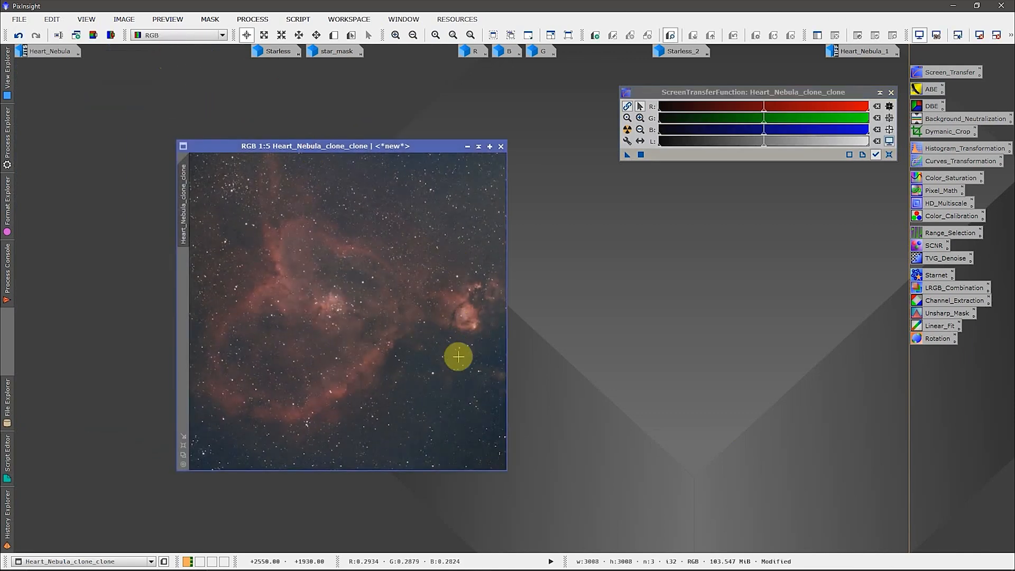
pyautogui.moveTo(697, 509)
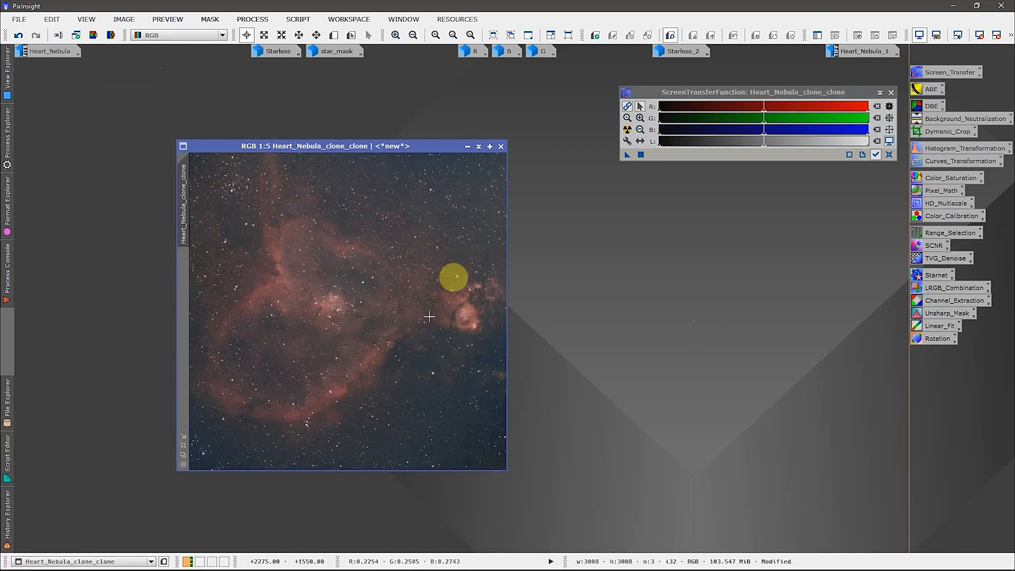
pyautogui.moveTo(476, 251)
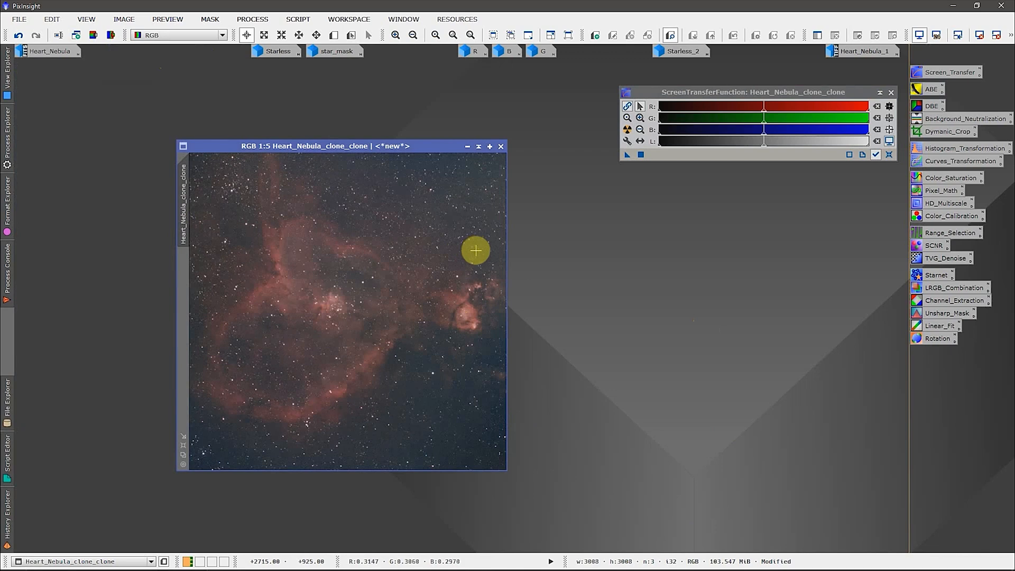
pyautogui.moveTo(430, 149)
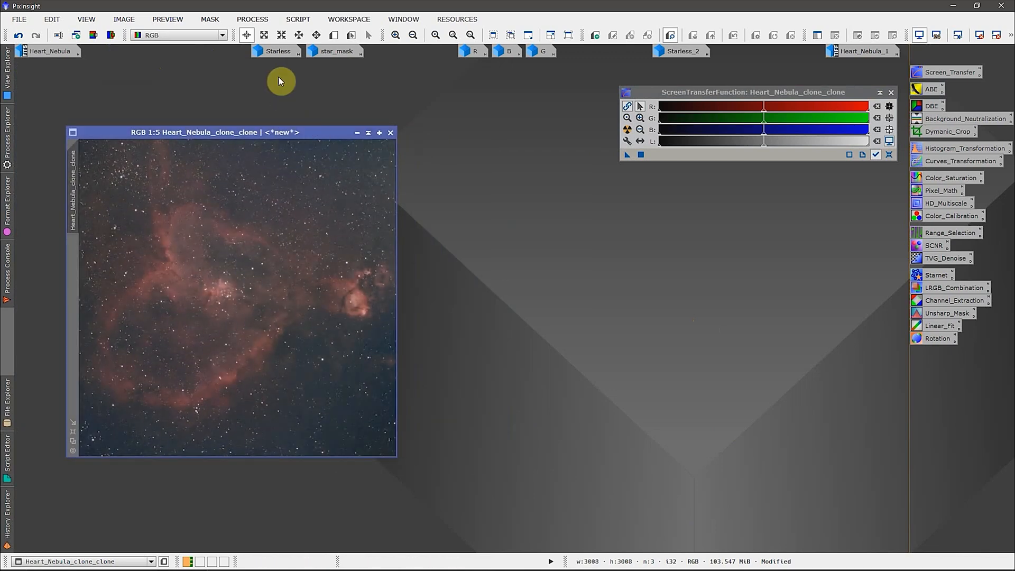
pyautogui.click(277, 52)
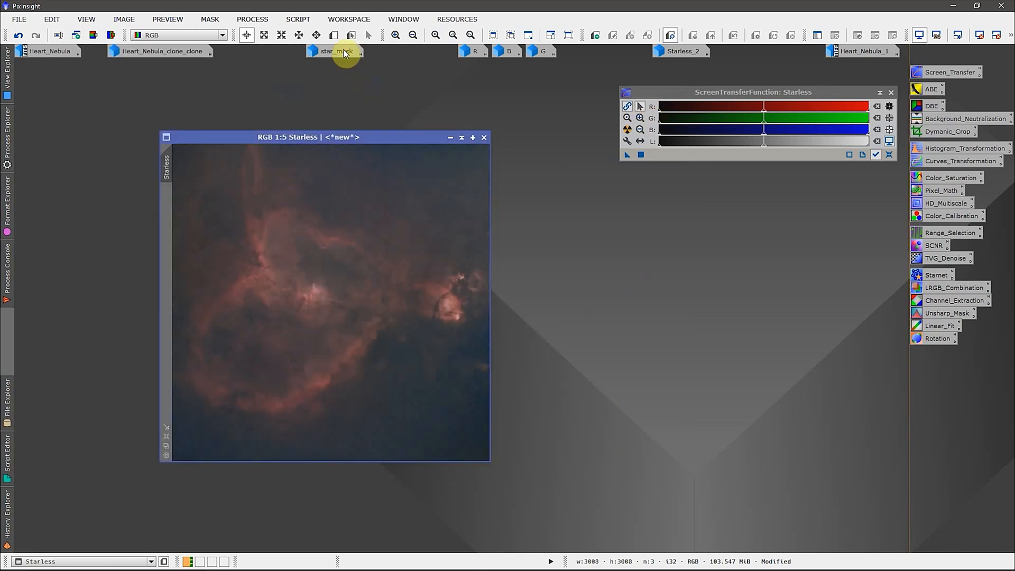
# - Drag the Starless window toward the upper left of the workspace
pyautogui.click(335, 52)
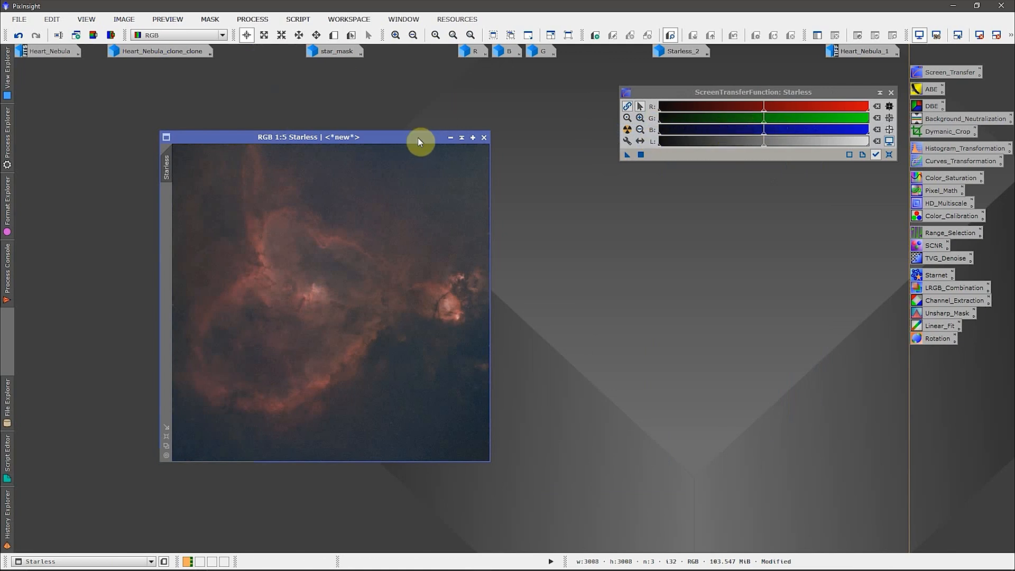
pyautogui.moveTo(418, 136); pyautogui.dragTo(321, 115)
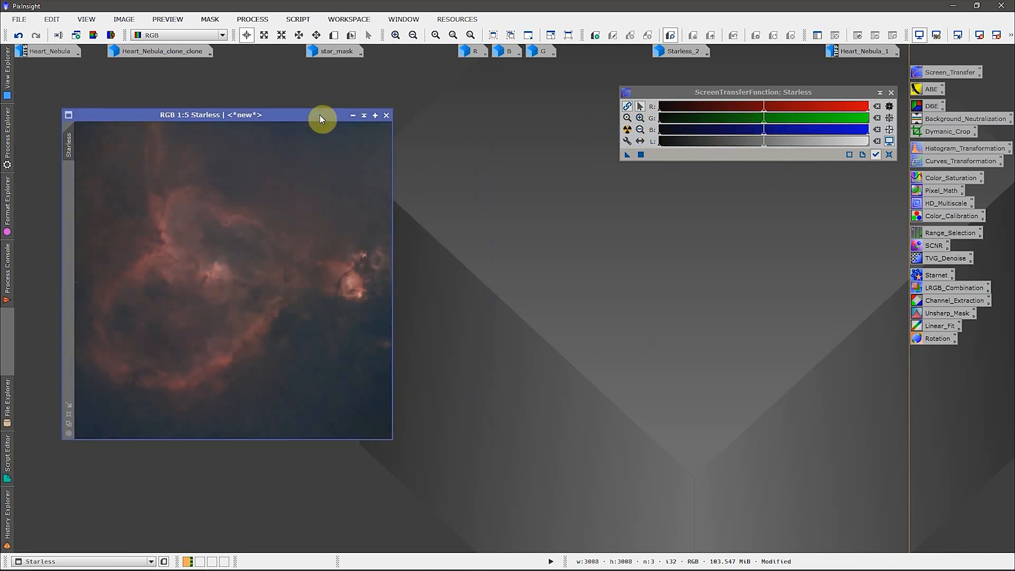
pyautogui.moveTo(467, 68)
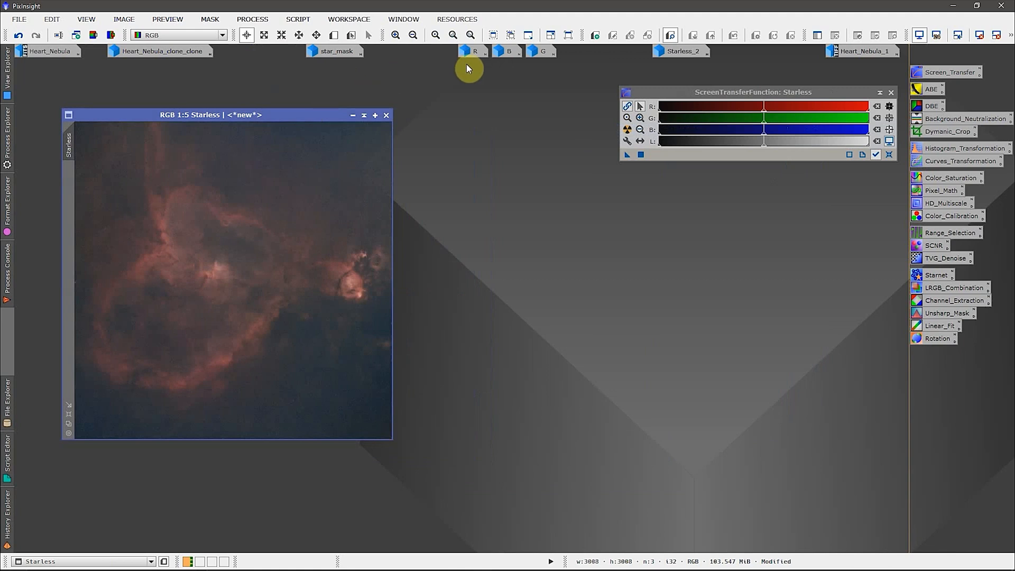
pyautogui.moveTo(475, 51)
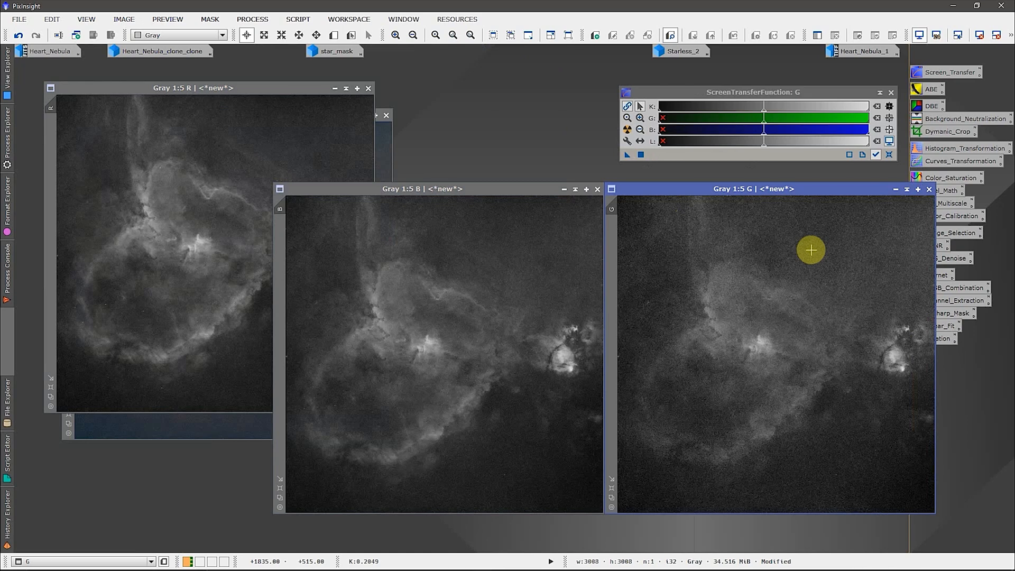
pyautogui.moveTo(421, 199)
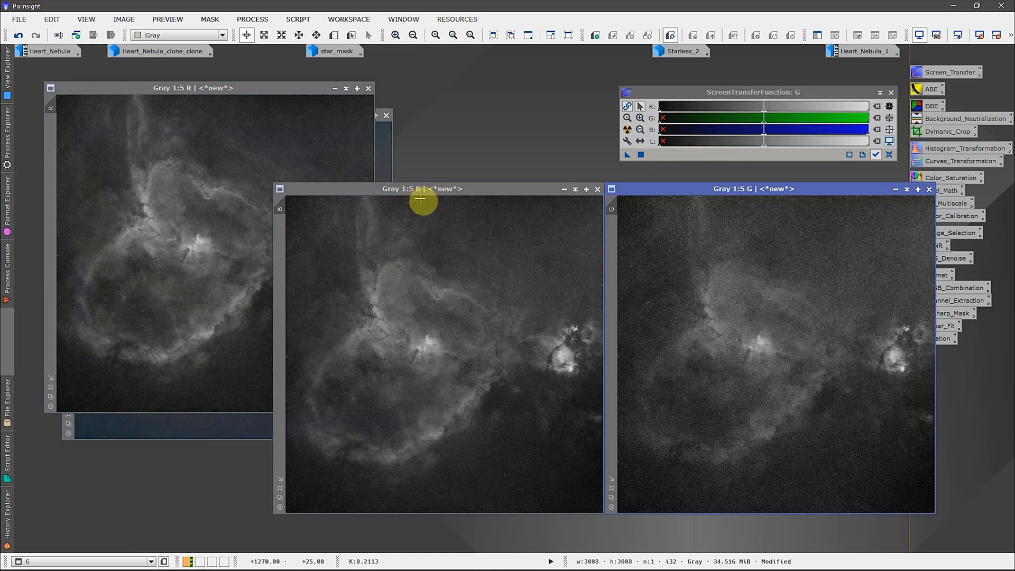
pyautogui.moveTo(556, 246)
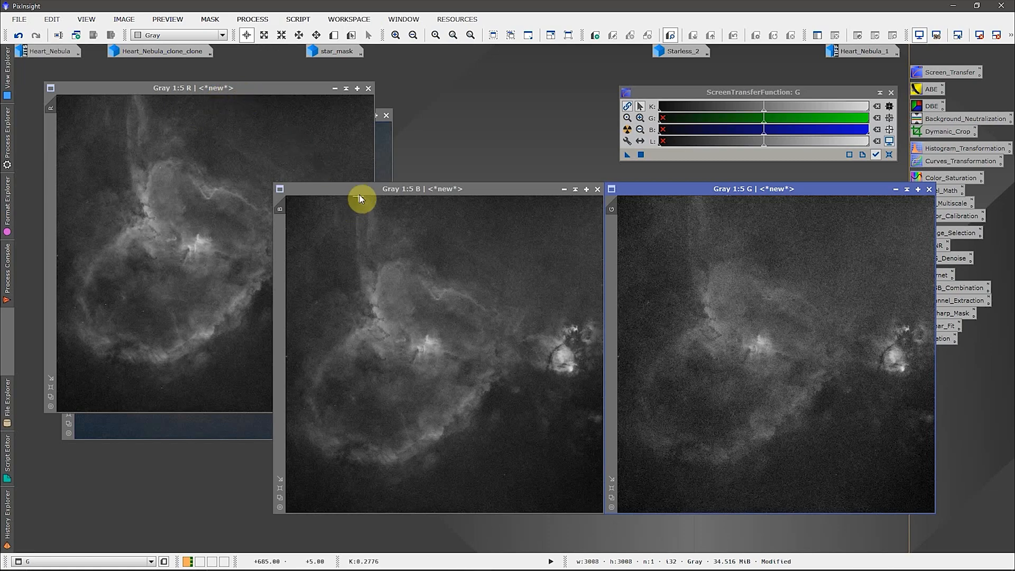
pyautogui.moveTo(703, 341)
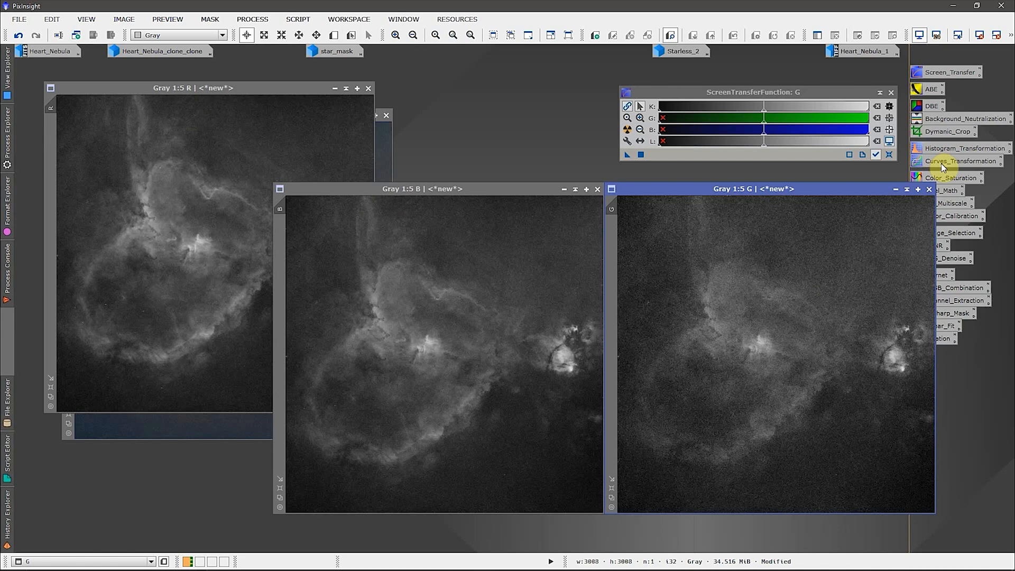
pyautogui.moveTo(812, 207)
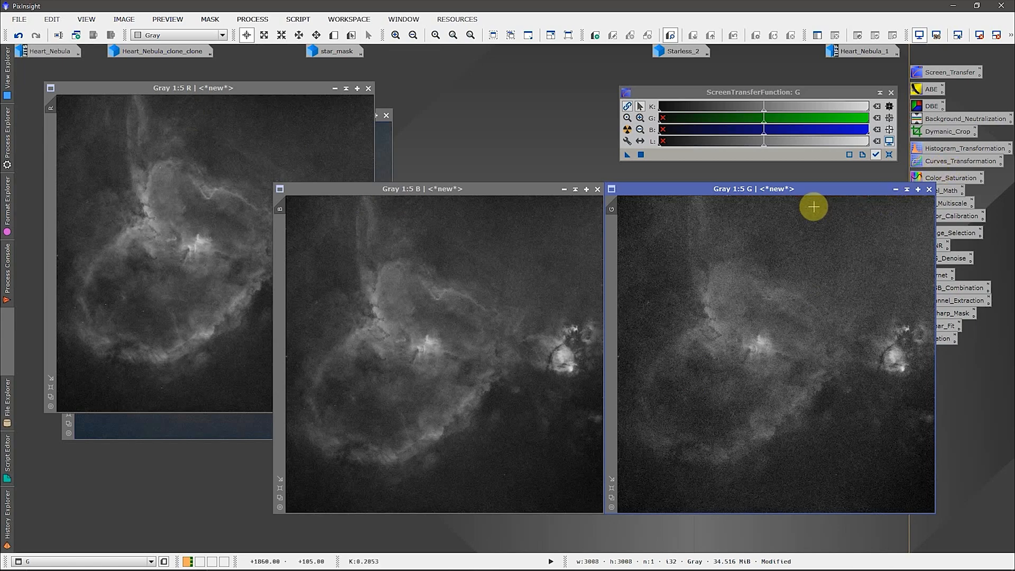
pyautogui.moveTo(694, 372)
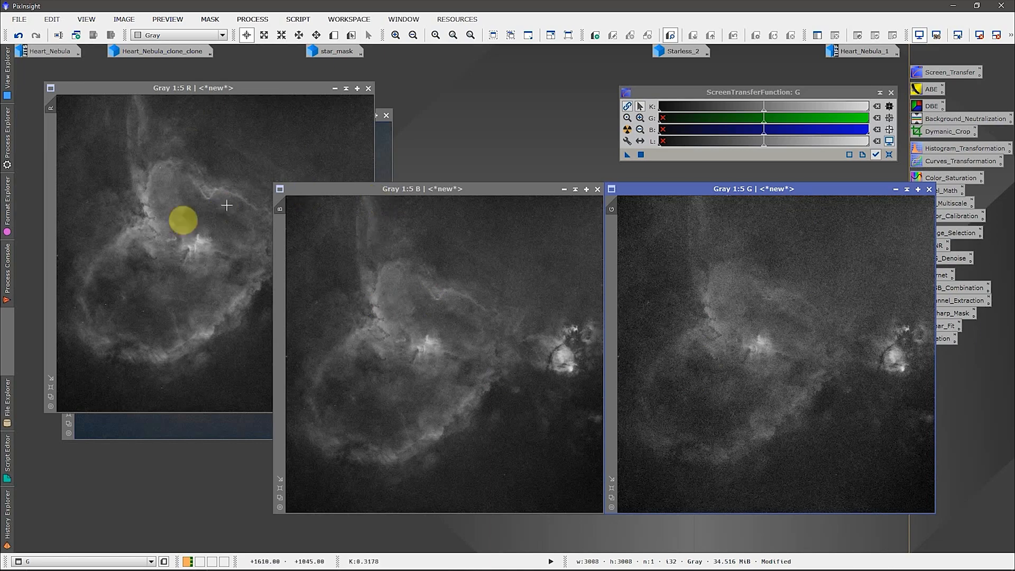
pyautogui.moveTo(502, 255)
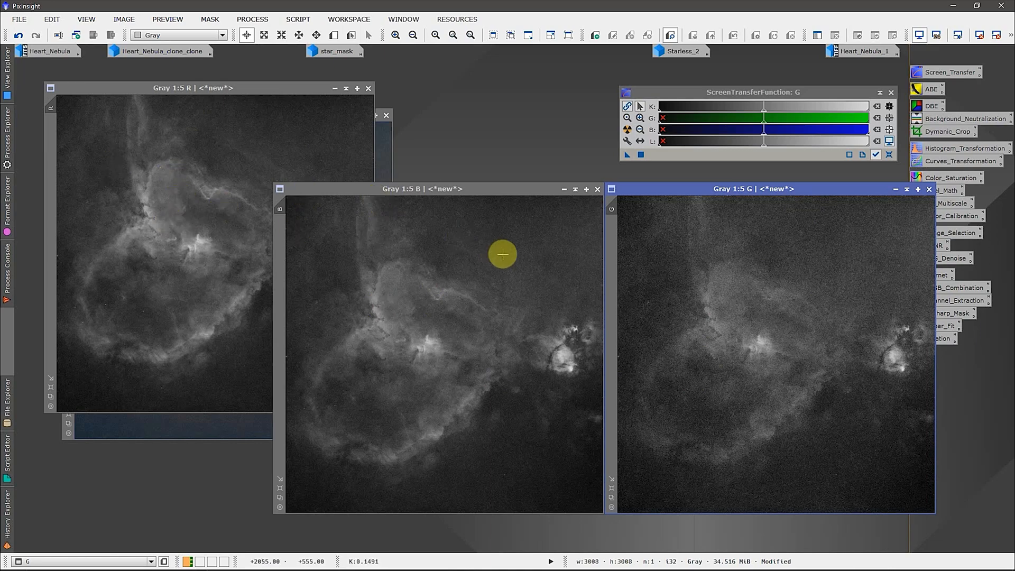
pyautogui.moveTo(775, 401)
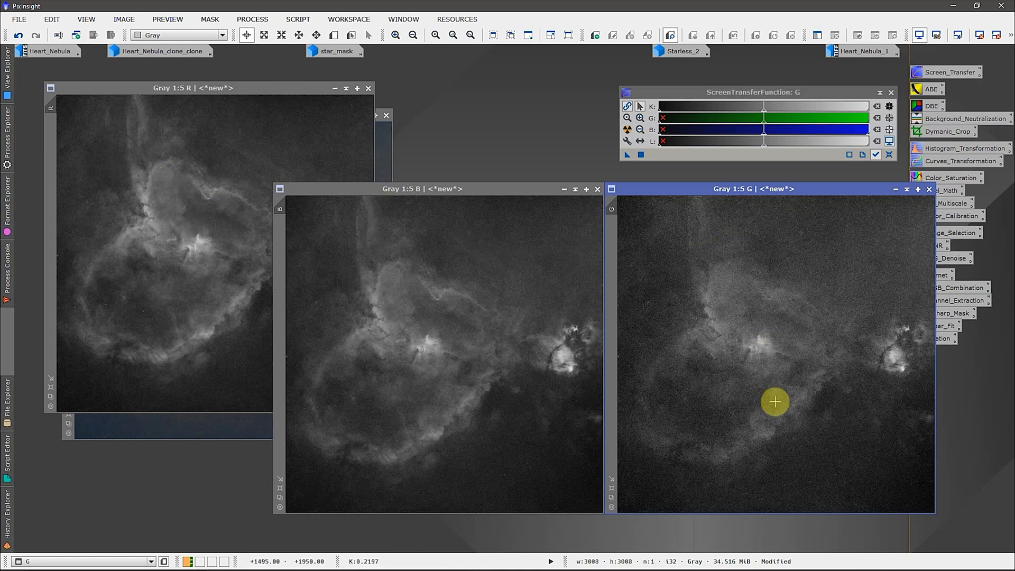
pyautogui.moveTo(767, 387)
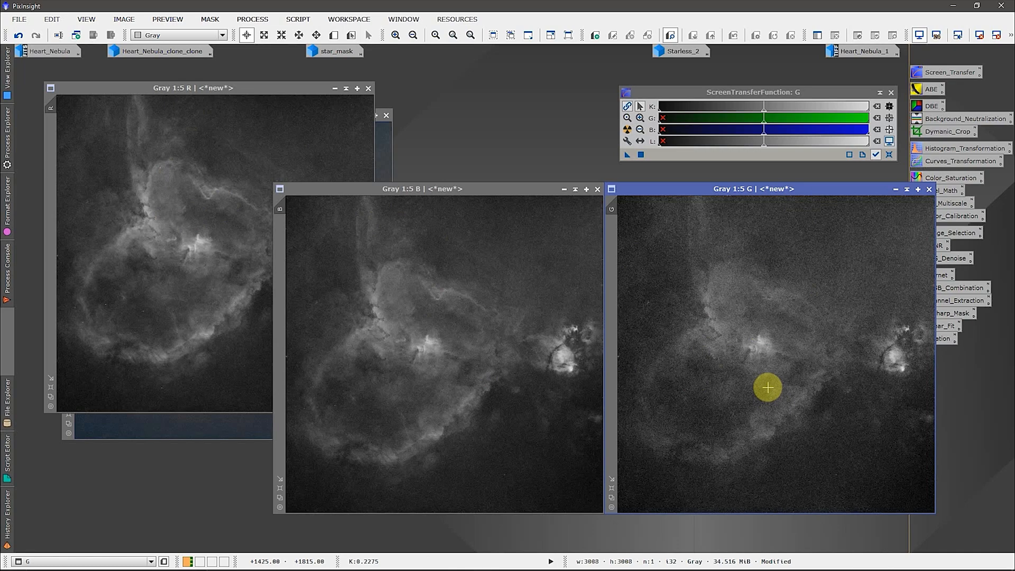
pyautogui.moveTo(781, 310)
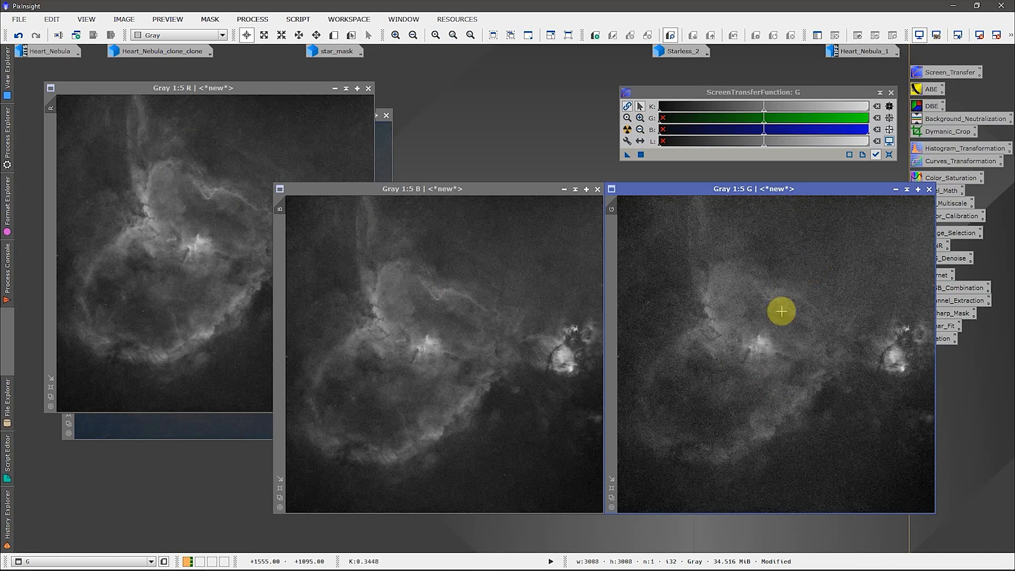
pyautogui.moveTo(781, 305)
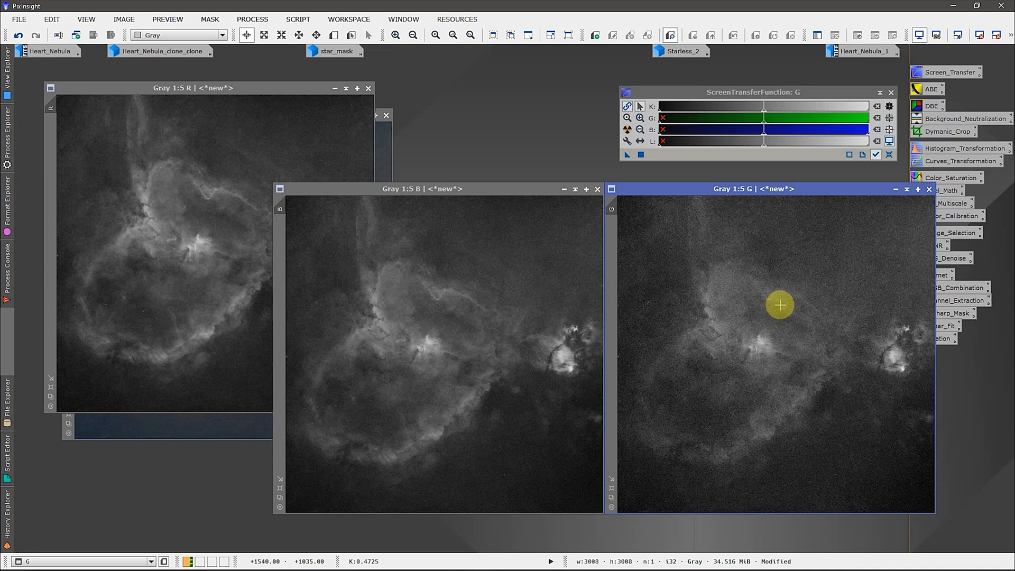
pyautogui.moveTo(772, 211)
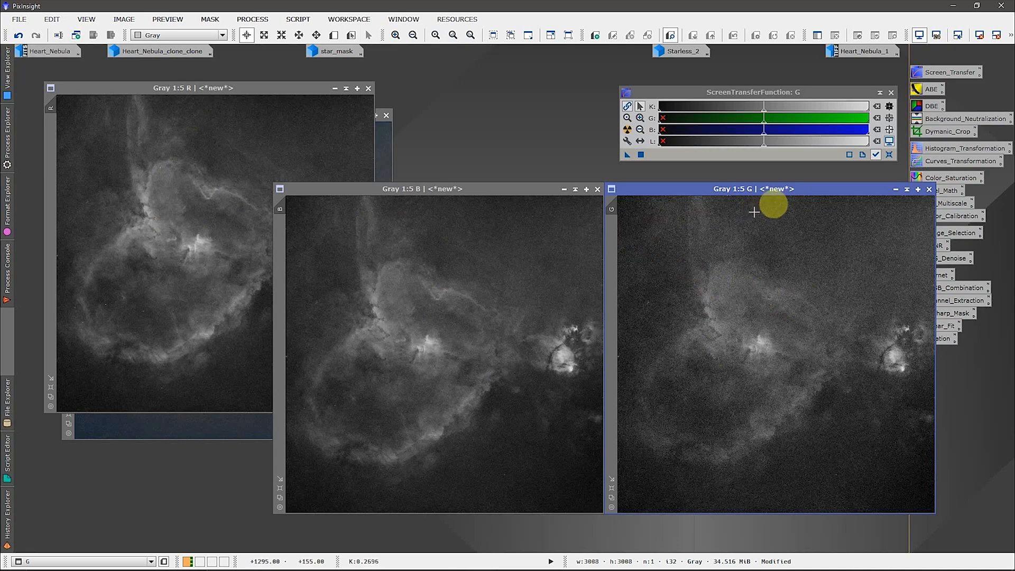
pyautogui.moveTo(896, 191)
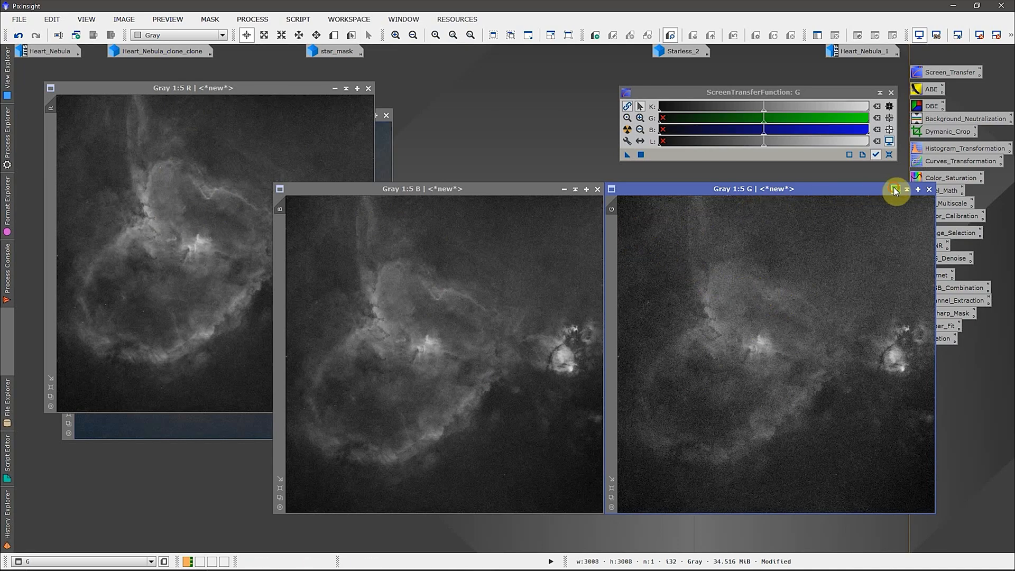
pyautogui.click(928, 189)
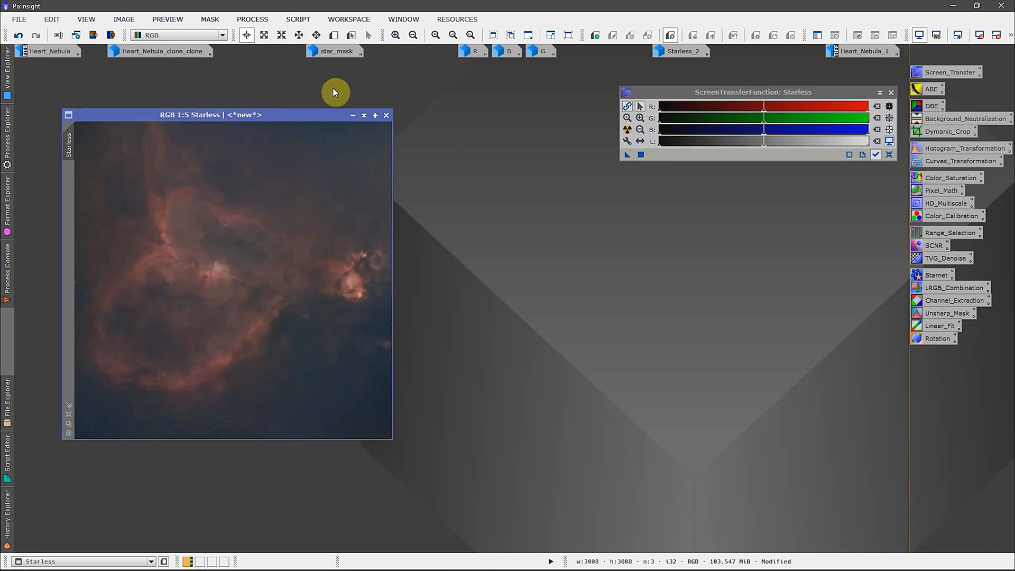
pyautogui.moveTo(652, 184)
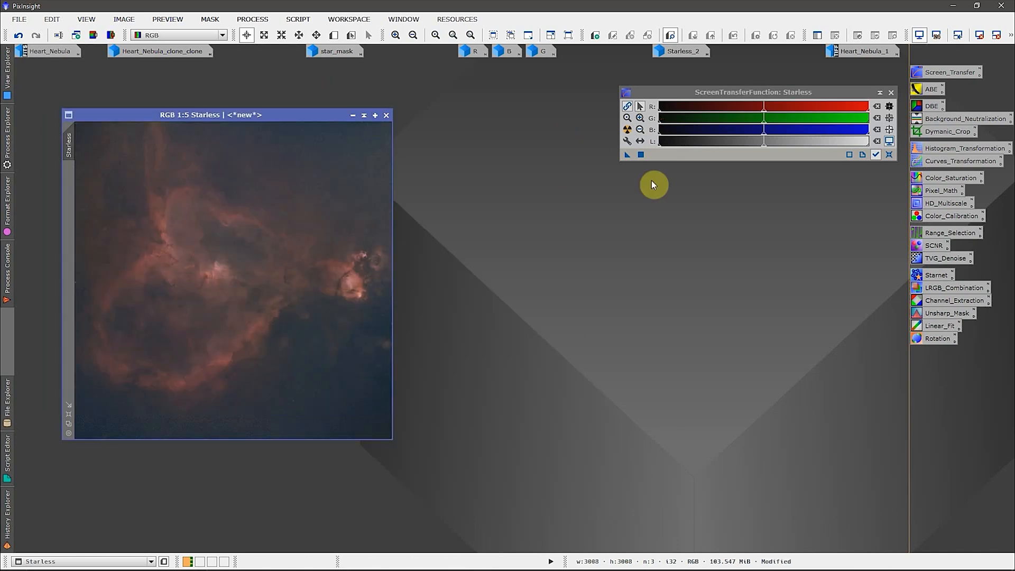
pyautogui.moveTo(948, 304)
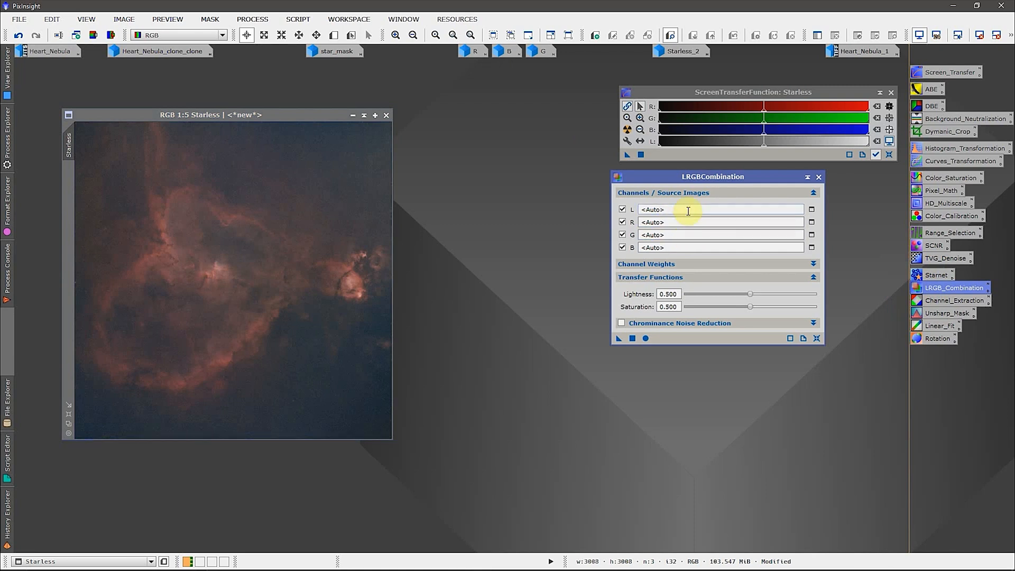
pyautogui.moveTo(763, 218)
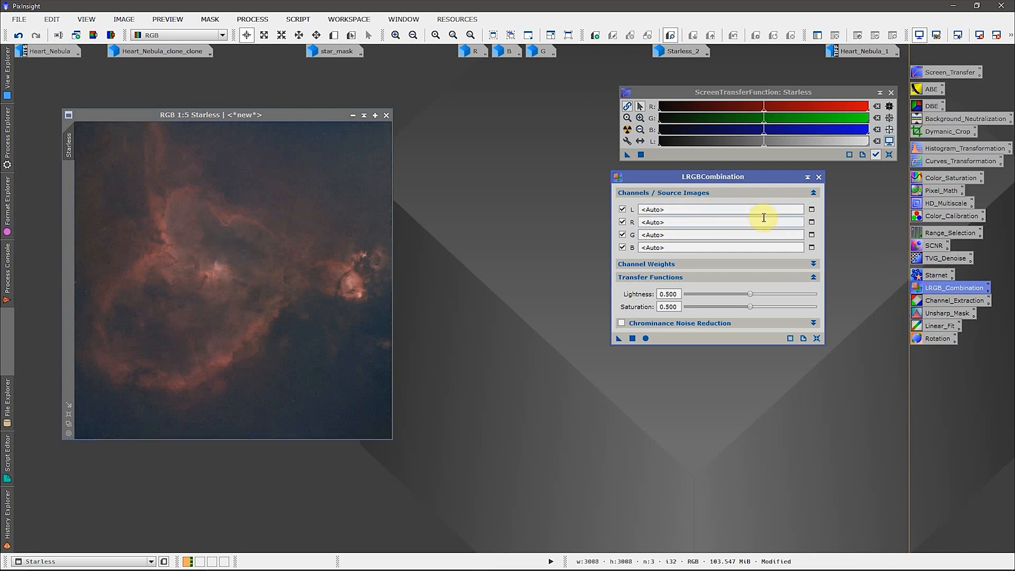
pyautogui.moveTo(687, 223)
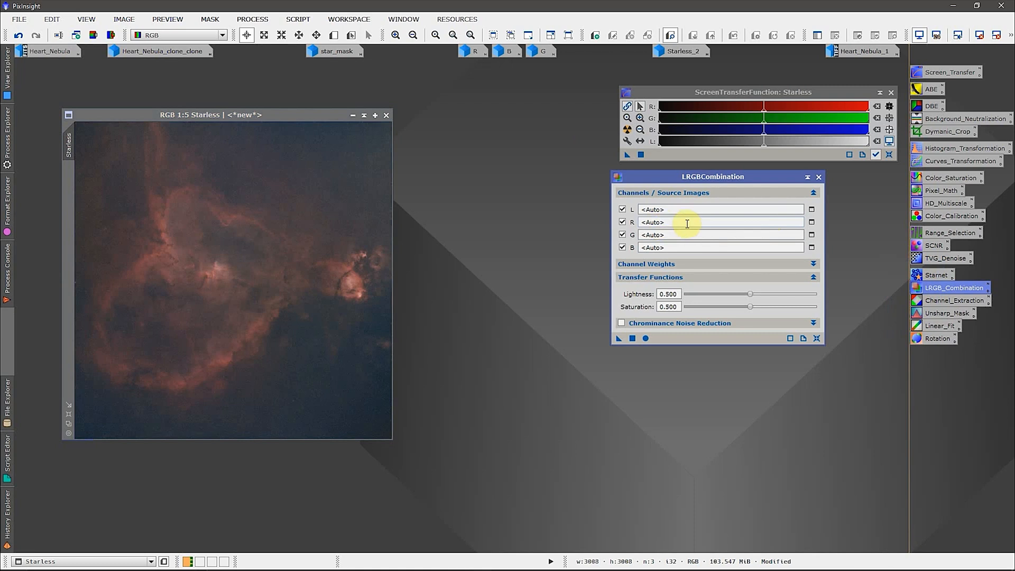
pyautogui.moveTo(786, 237)
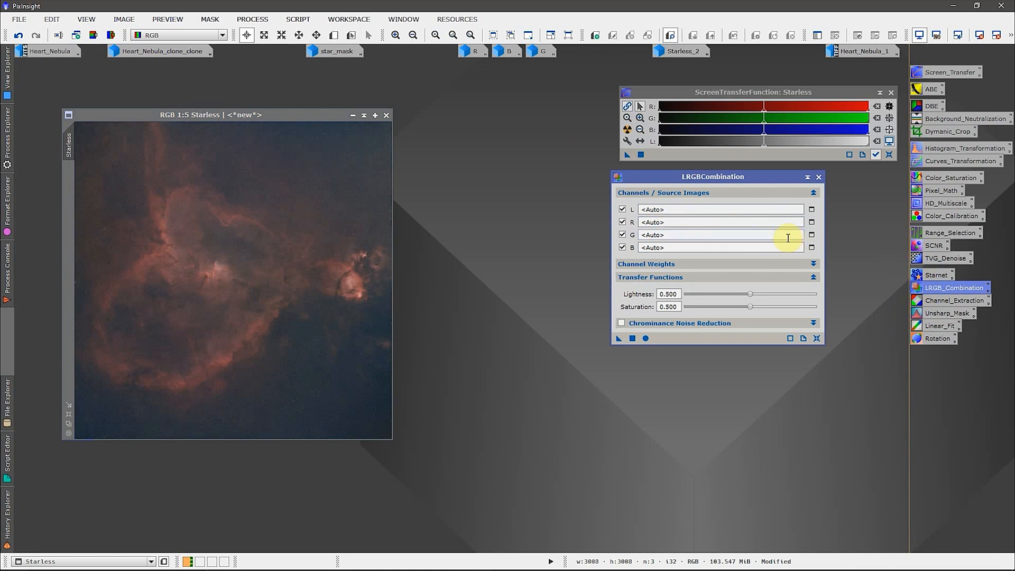
pyautogui.moveTo(738, 250)
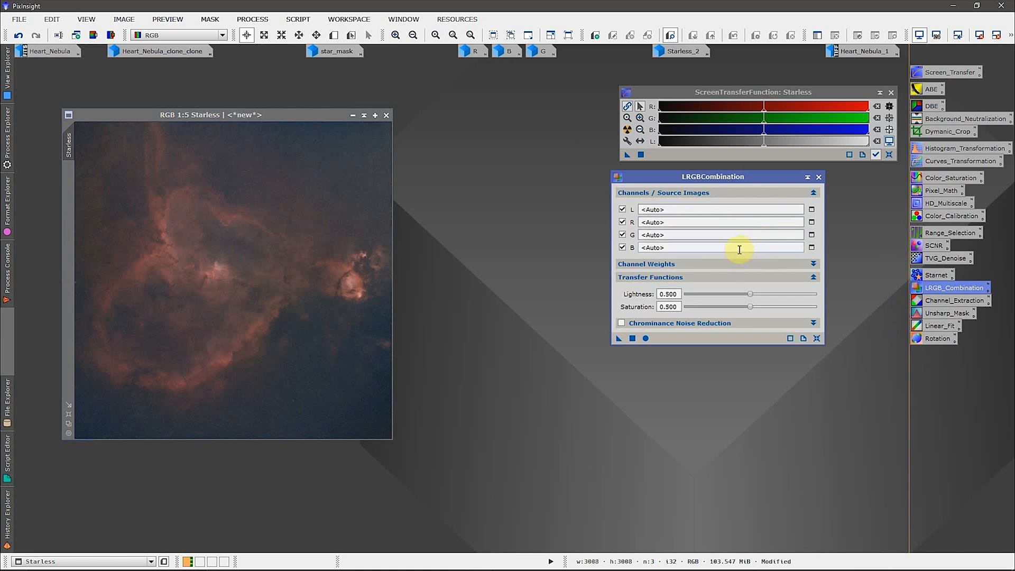
pyautogui.moveTo(714, 303)
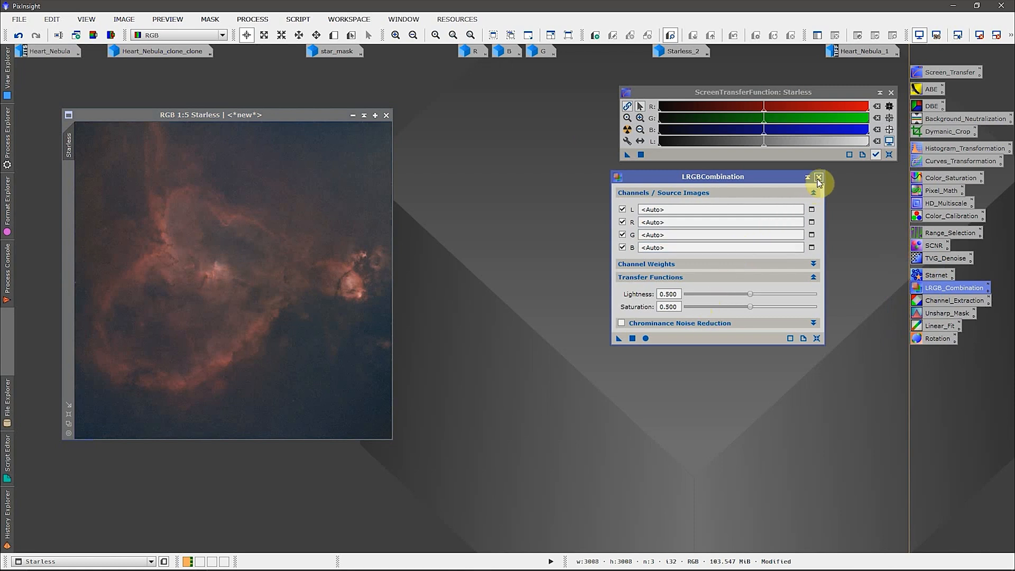
pyautogui.click(818, 177)
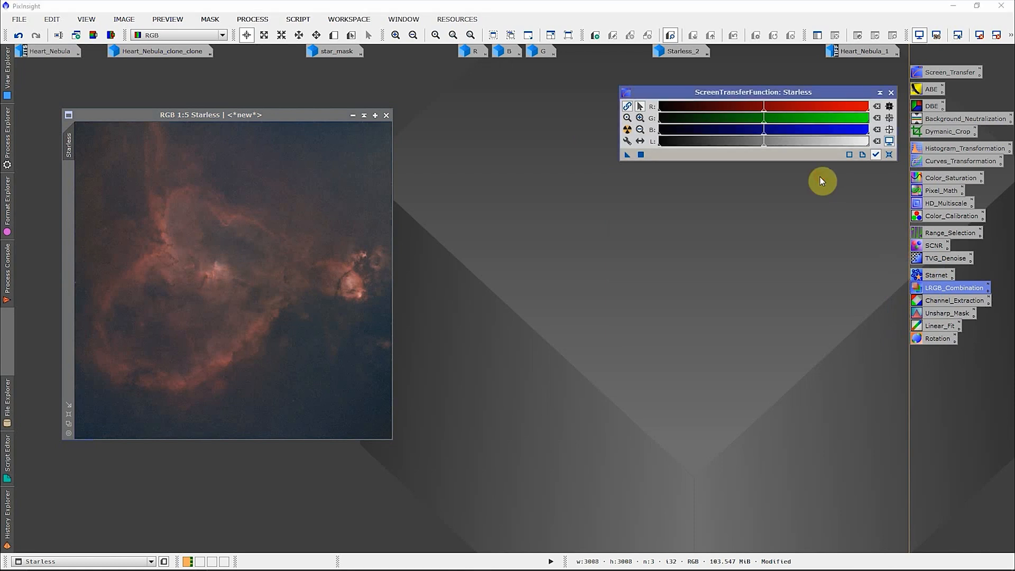
pyautogui.moveTo(639, 172)
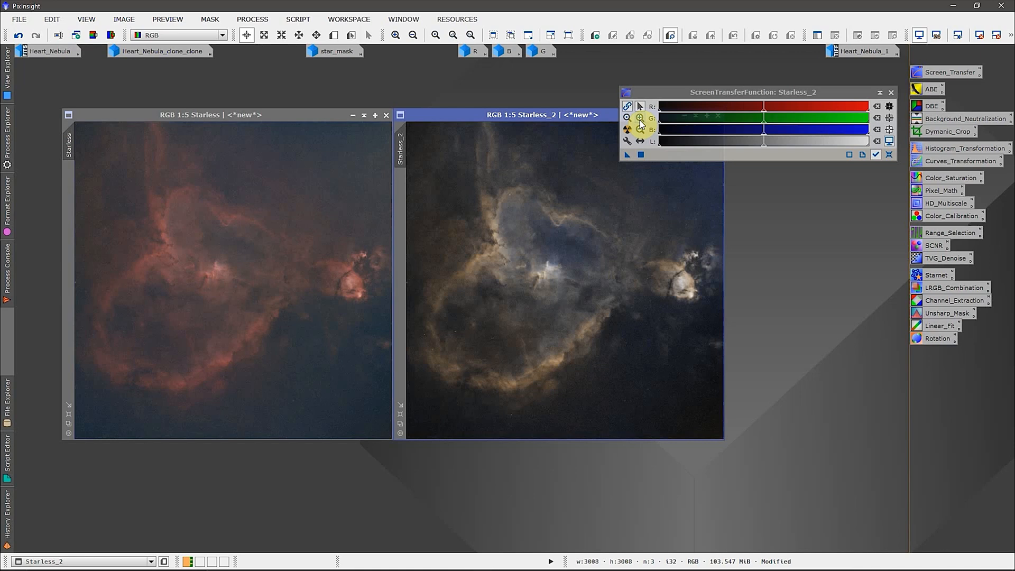
pyautogui.moveTo(593, 96)
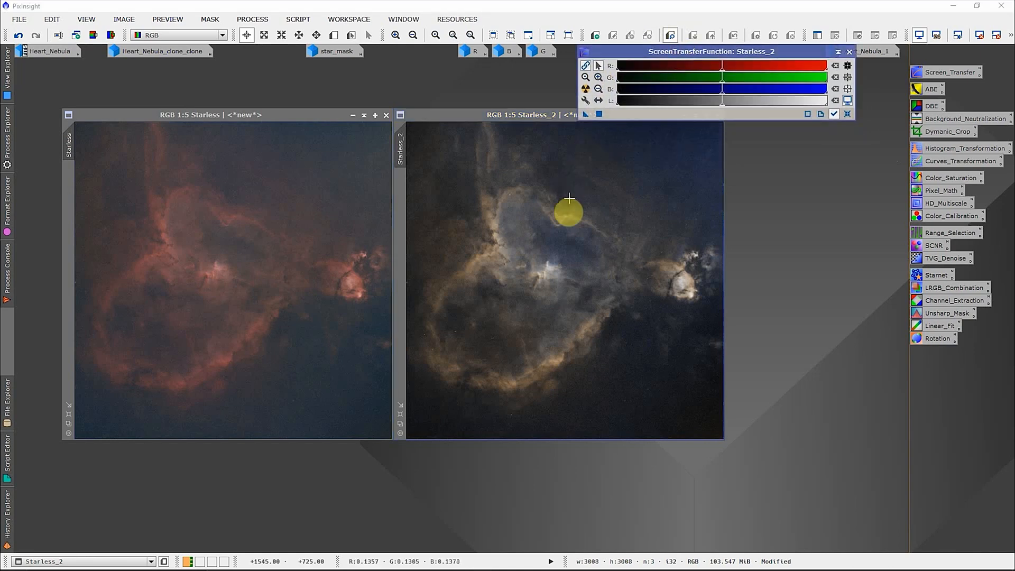
pyautogui.moveTo(570, 214)
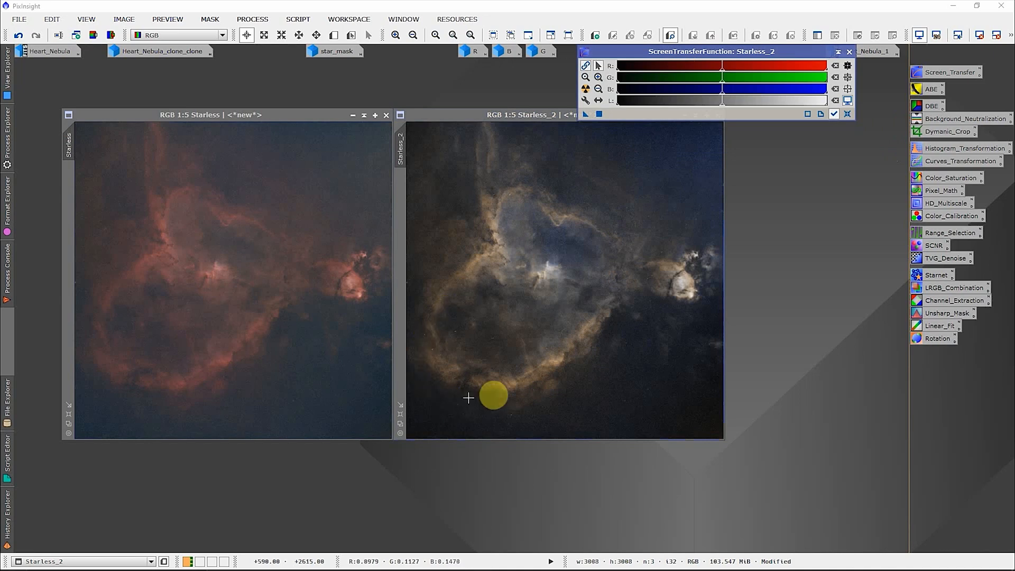
pyautogui.moveTo(594, 266)
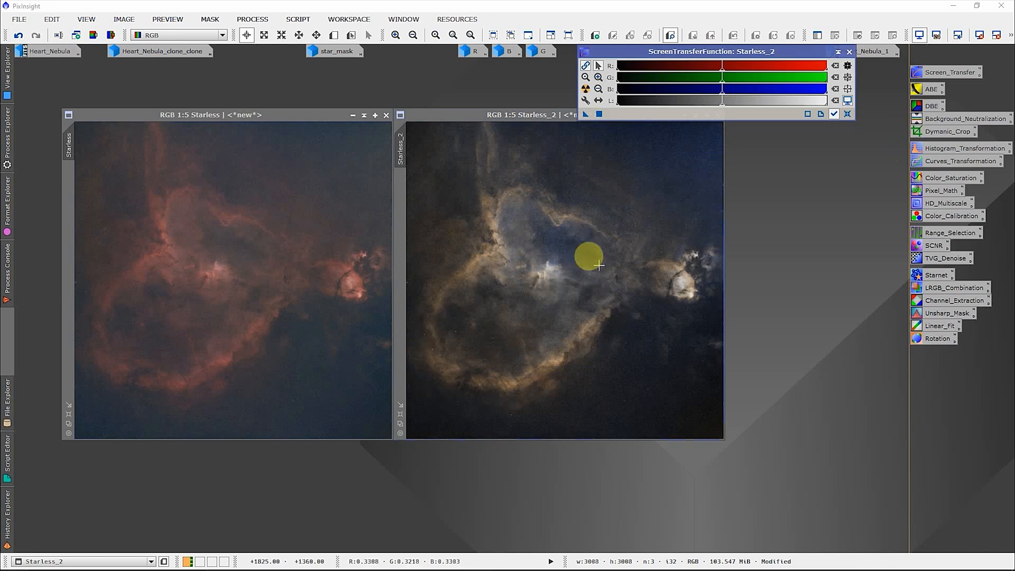
pyautogui.moveTo(592, 245)
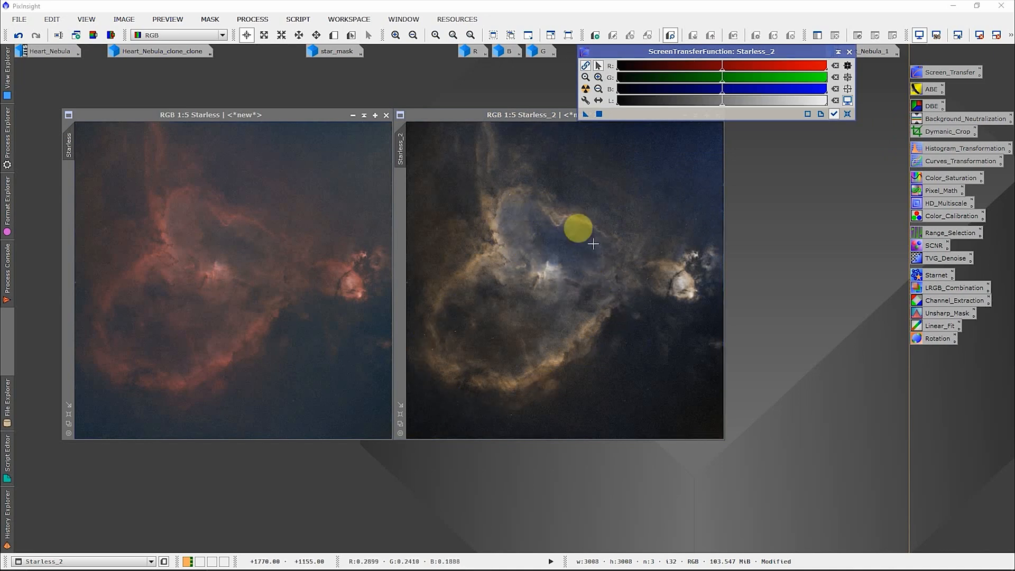
pyautogui.moveTo(582, 277)
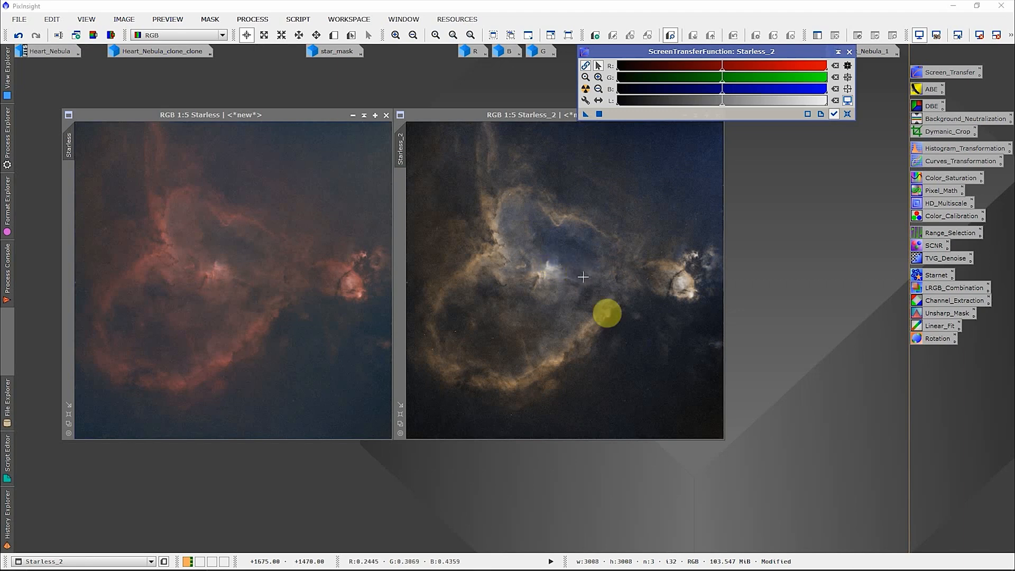
pyautogui.moveTo(692, 360)
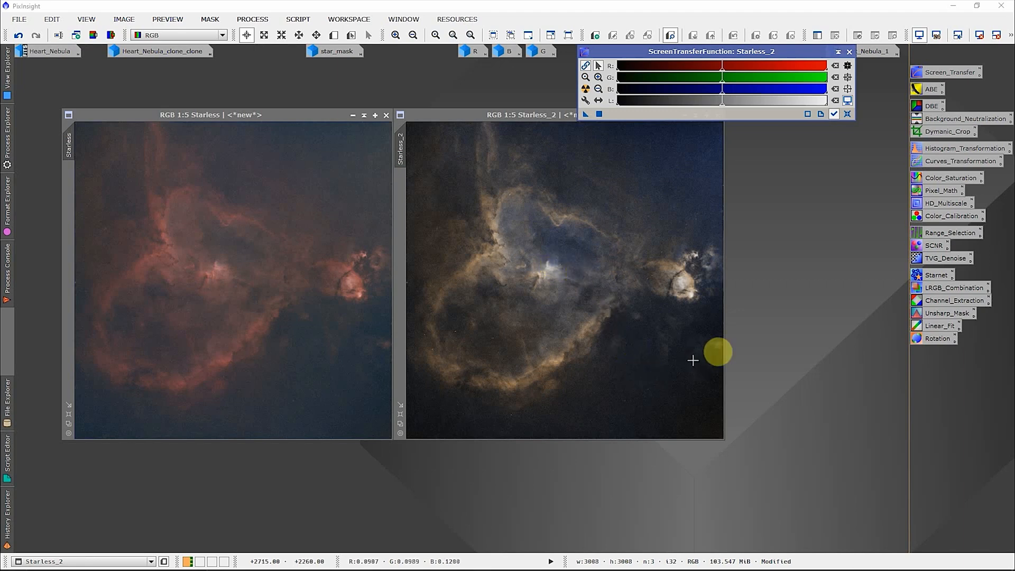
pyautogui.moveTo(946, 167)
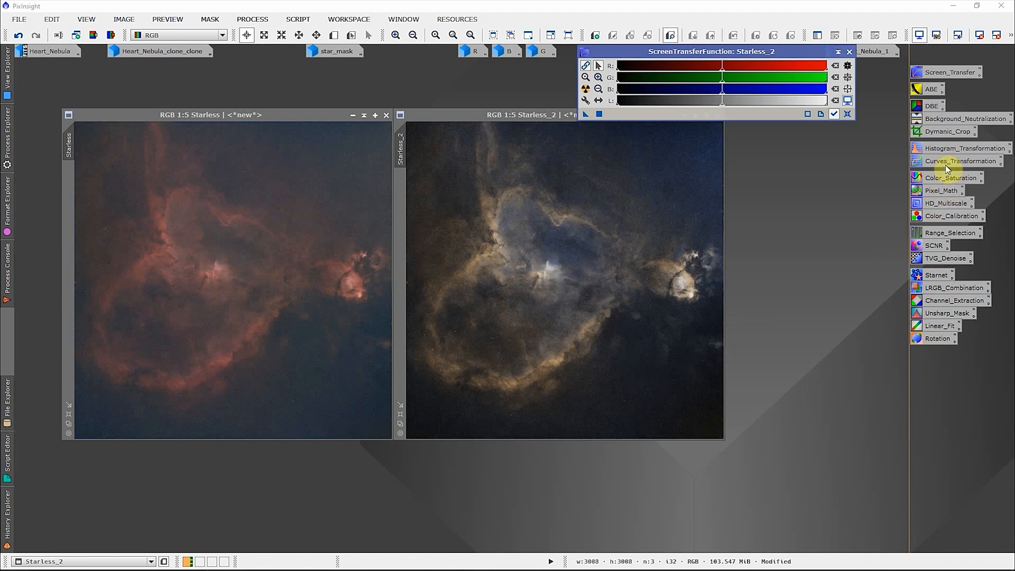
pyautogui.moveTo(679, 245)
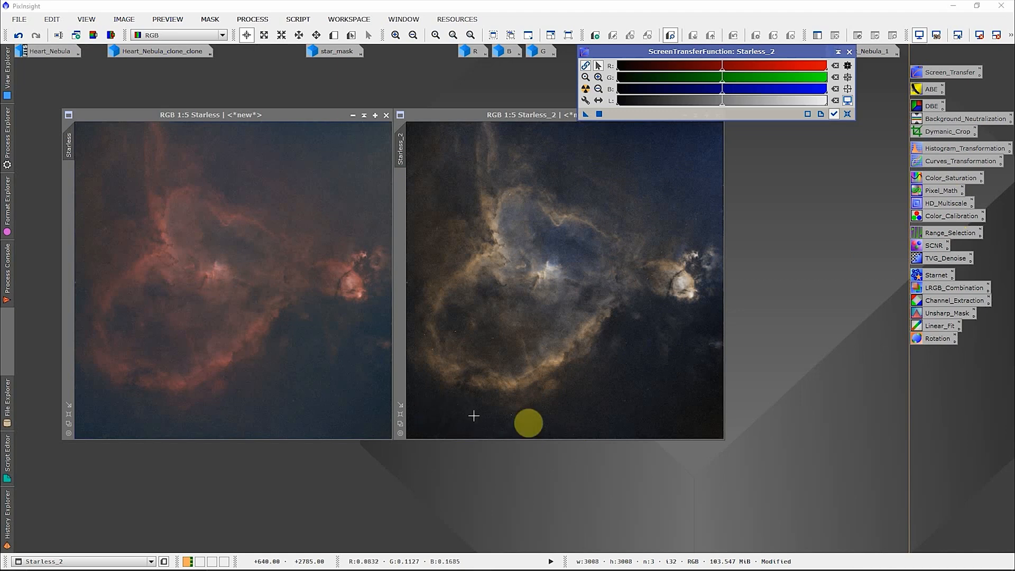
pyautogui.moveTo(608, 135)
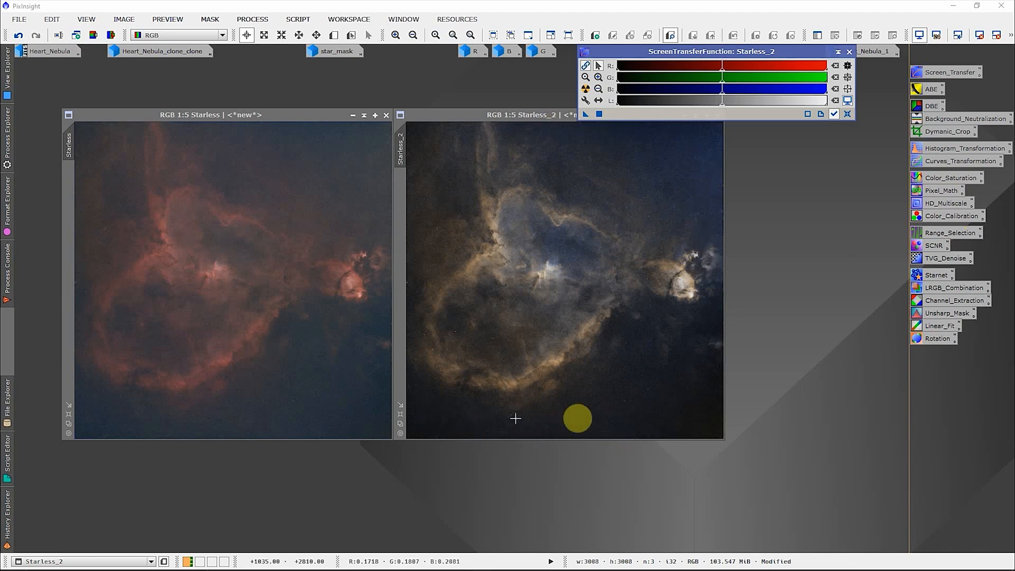
pyautogui.moveTo(664, 133)
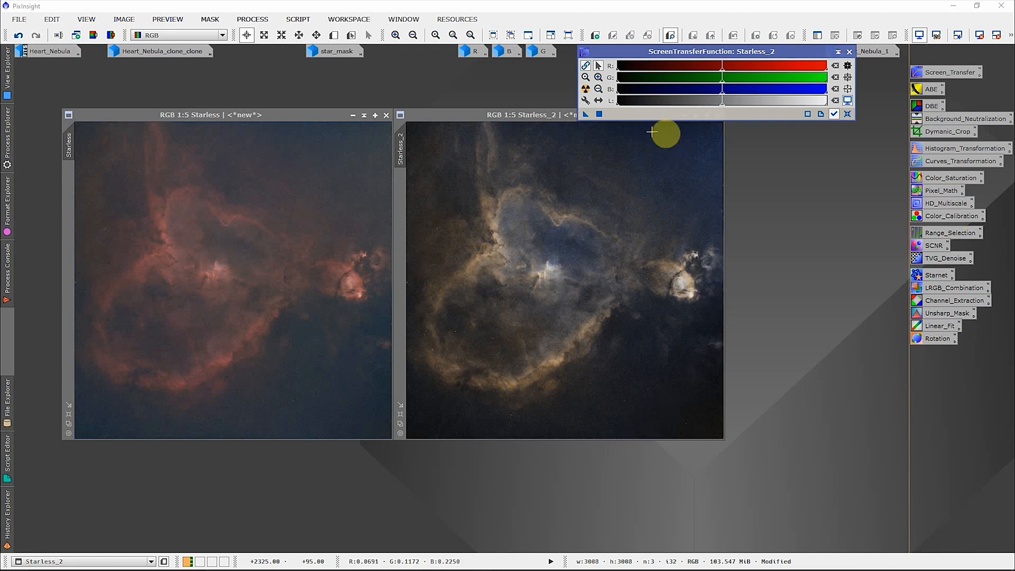
pyautogui.moveTo(915, 165)
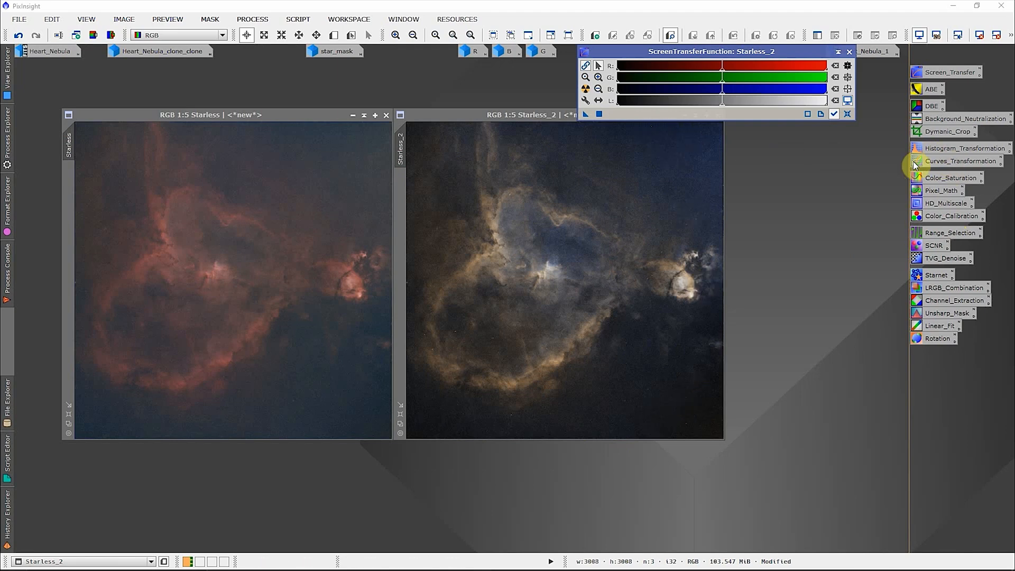
pyautogui.moveTo(926, 350)
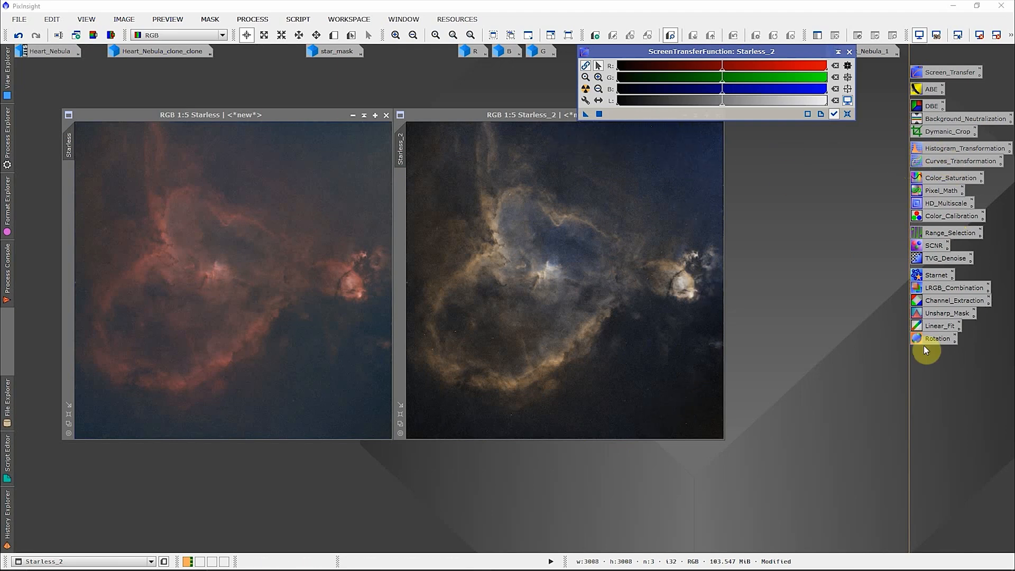
pyautogui.moveTo(479, 121)
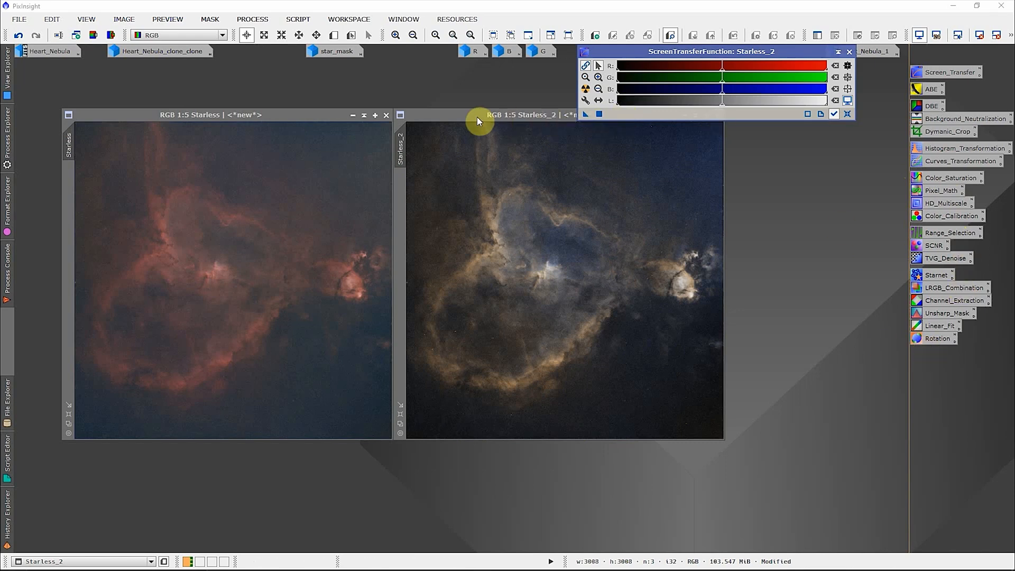
# - Shift Starless_2 further left and open the starry Heart_Nebula_1 image beside it
pyautogui.moveTo(479, 120); pyautogui.dragTo(293, 122)
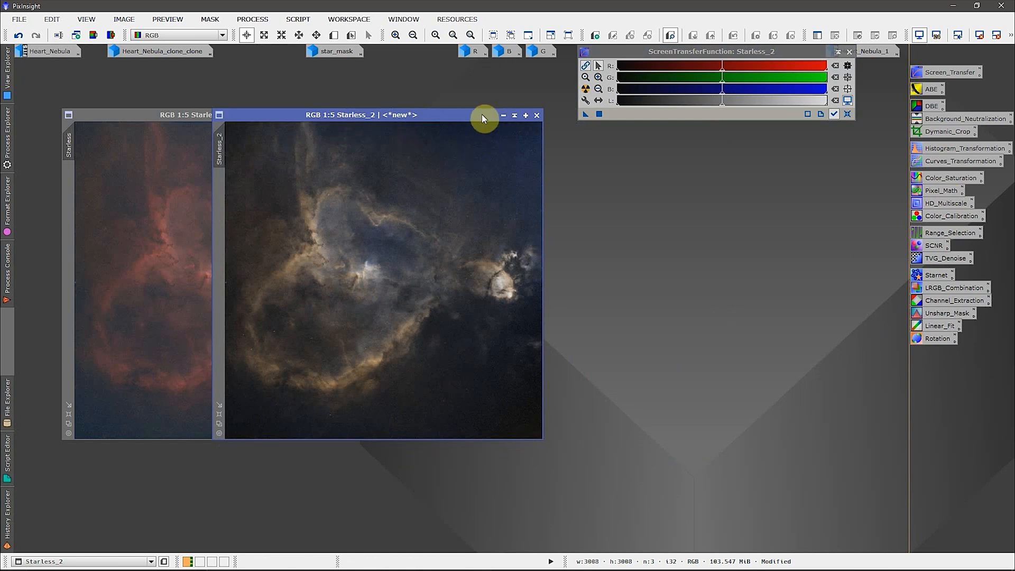
pyautogui.moveTo(859, 42)
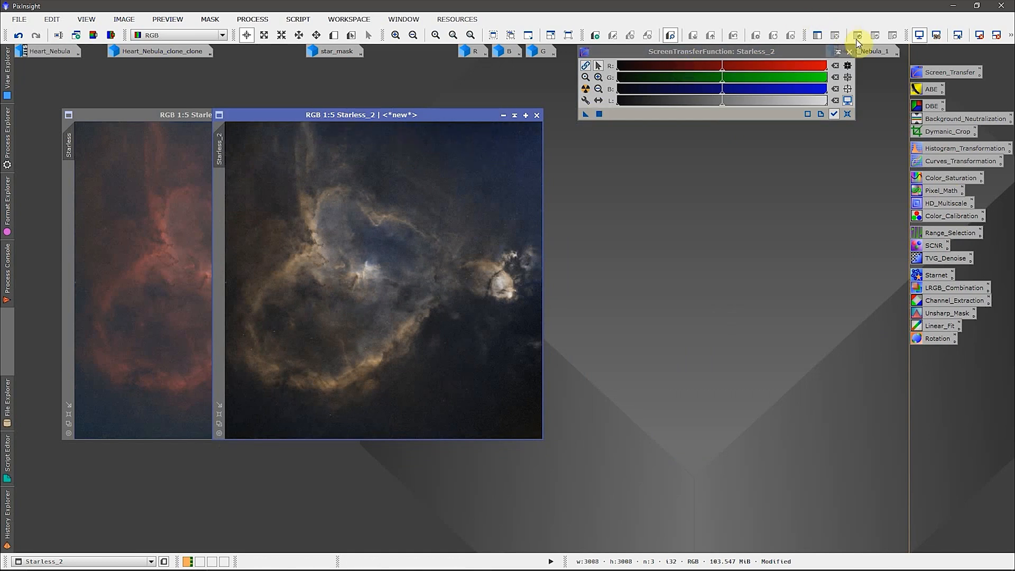
pyautogui.moveTo(873, 51)
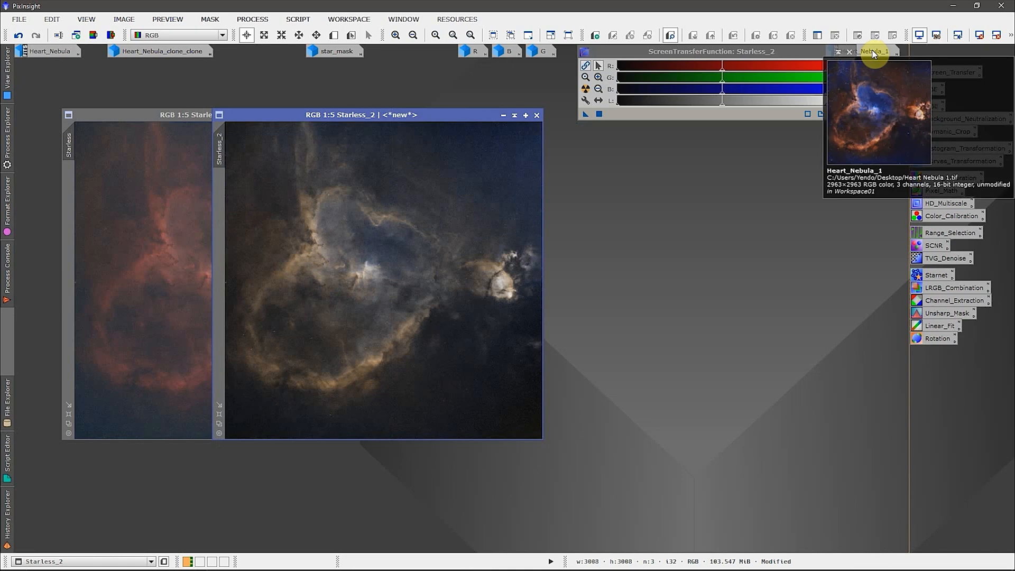
pyautogui.click(873, 52)
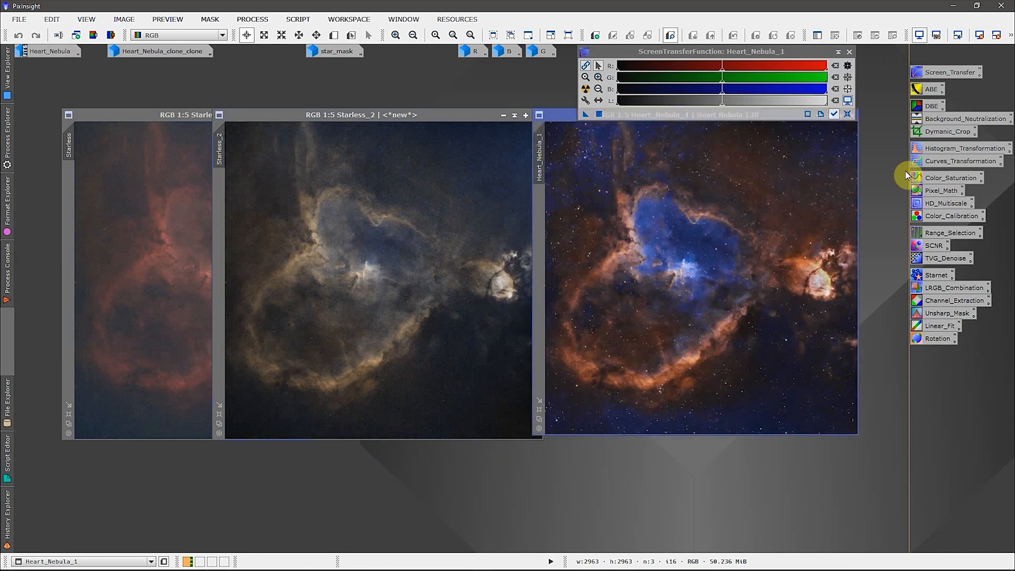
pyautogui.moveTo(89, 98)
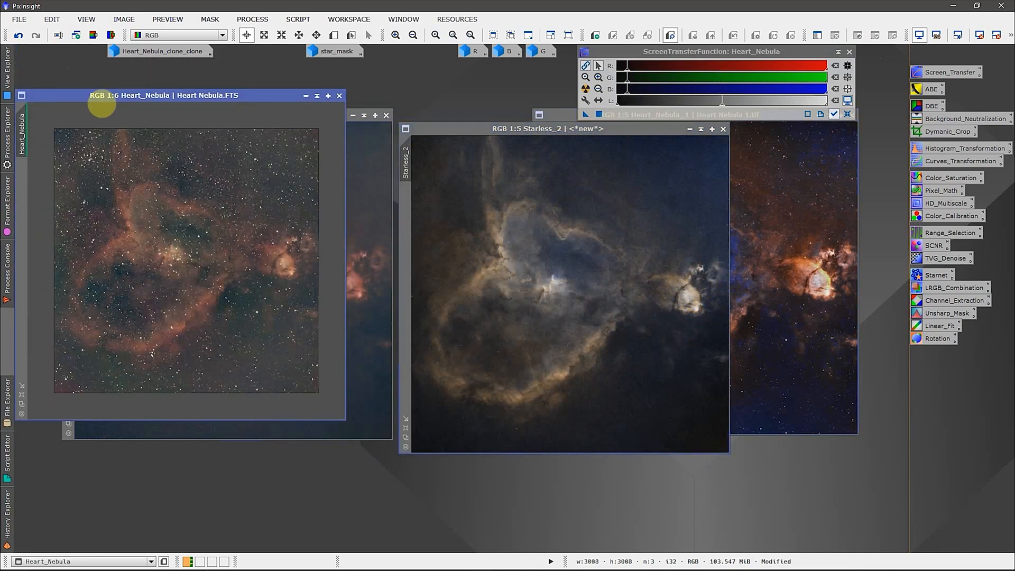
pyautogui.moveTo(188, 98)
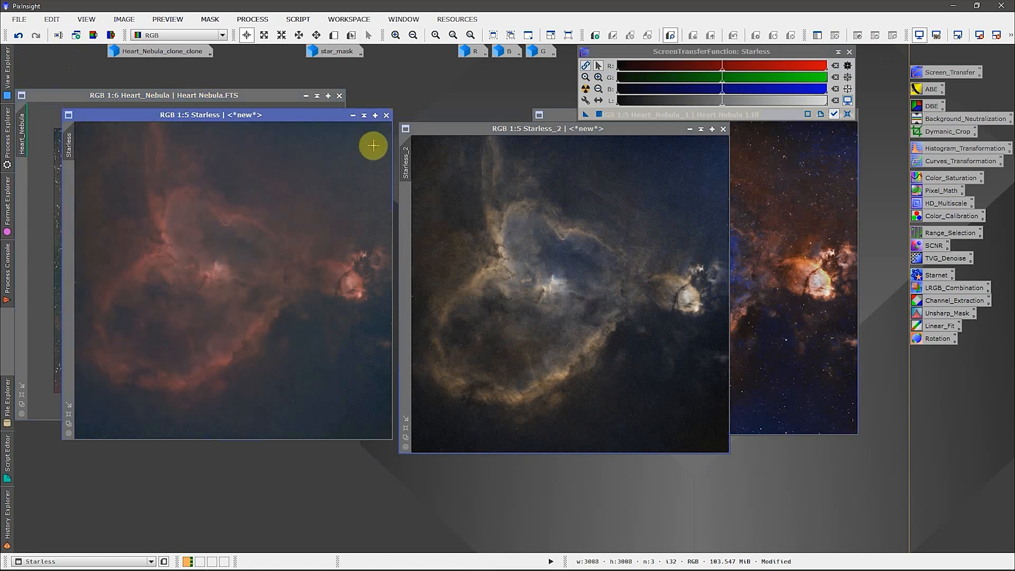
pyautogui.moveTo(310, 331)
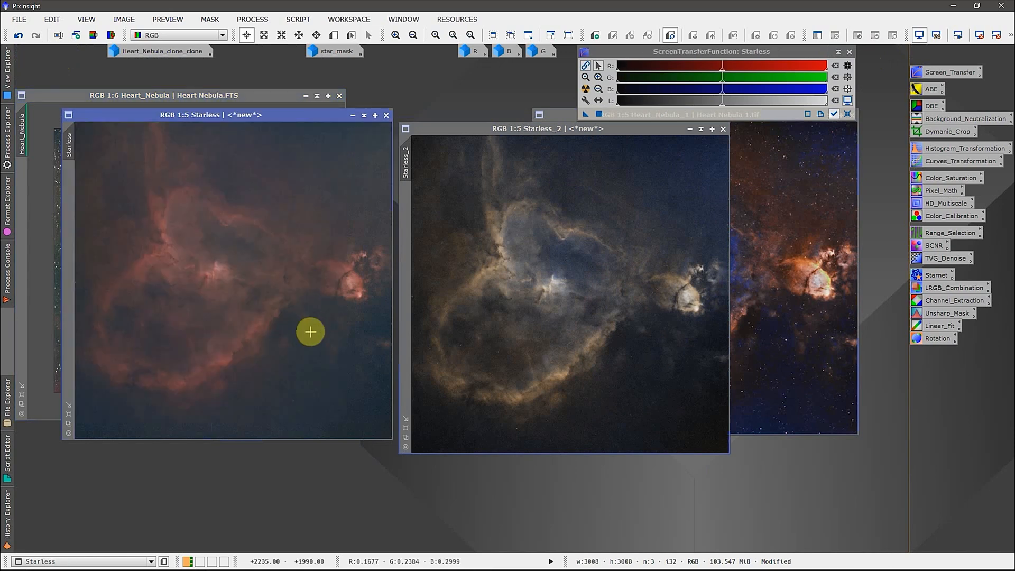
pyautogui.moveTo(521, 182)
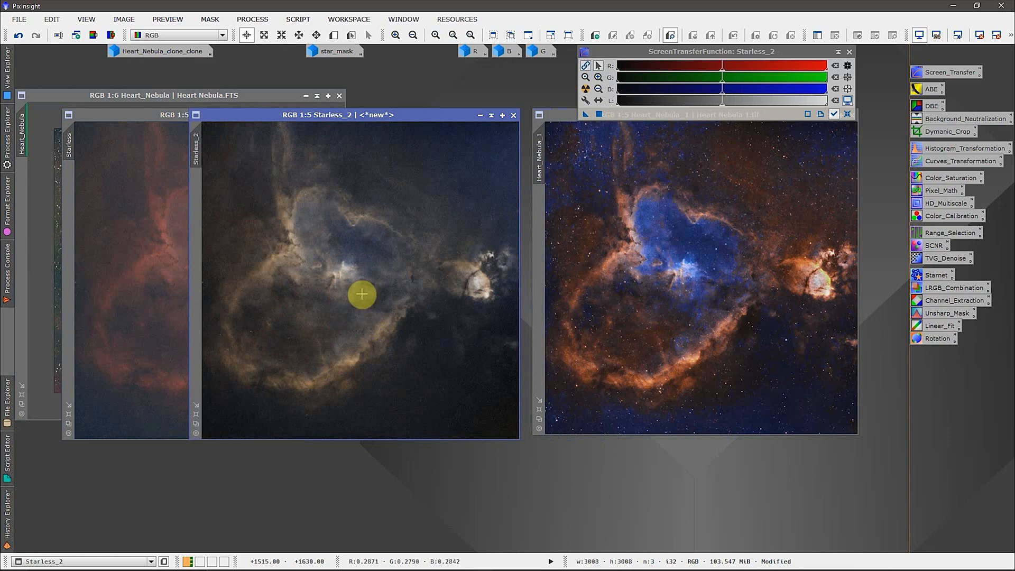
pyautogui.moveTo(346, 246)
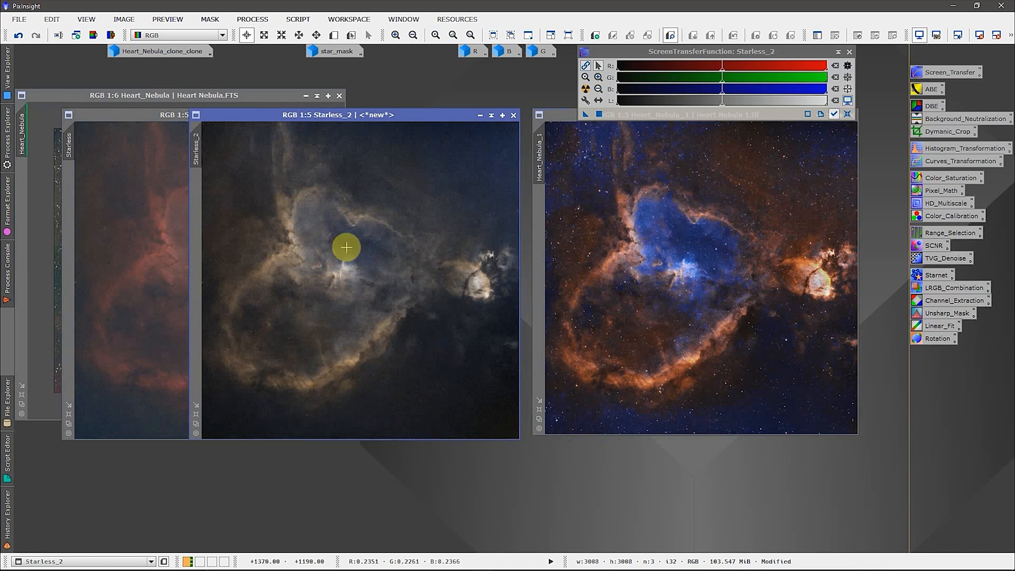
pyautogui.moveTo(543, 265)
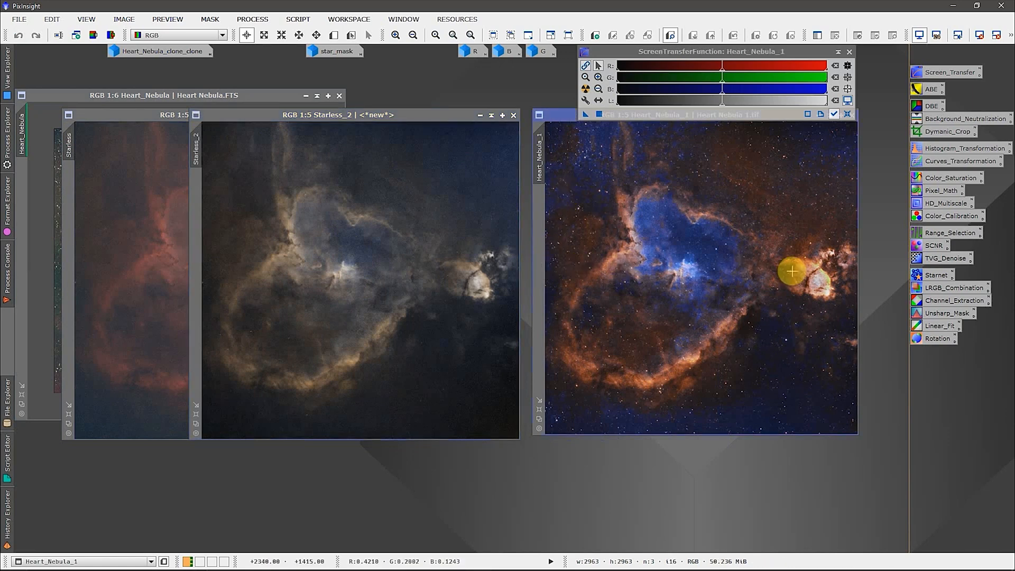
pyautogui.moveTo(687, 267)
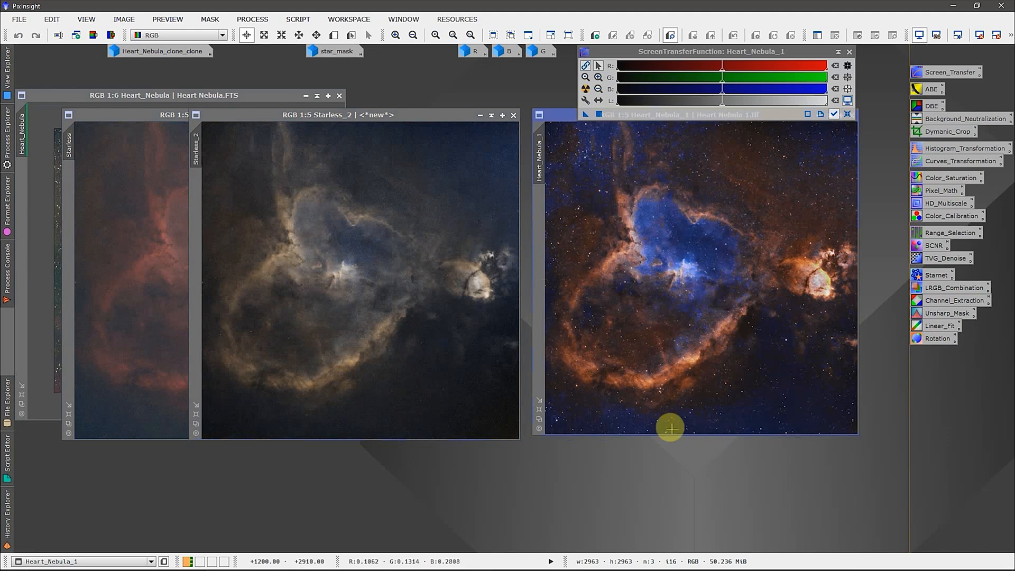
pyautogui.moveTo(645, 426)
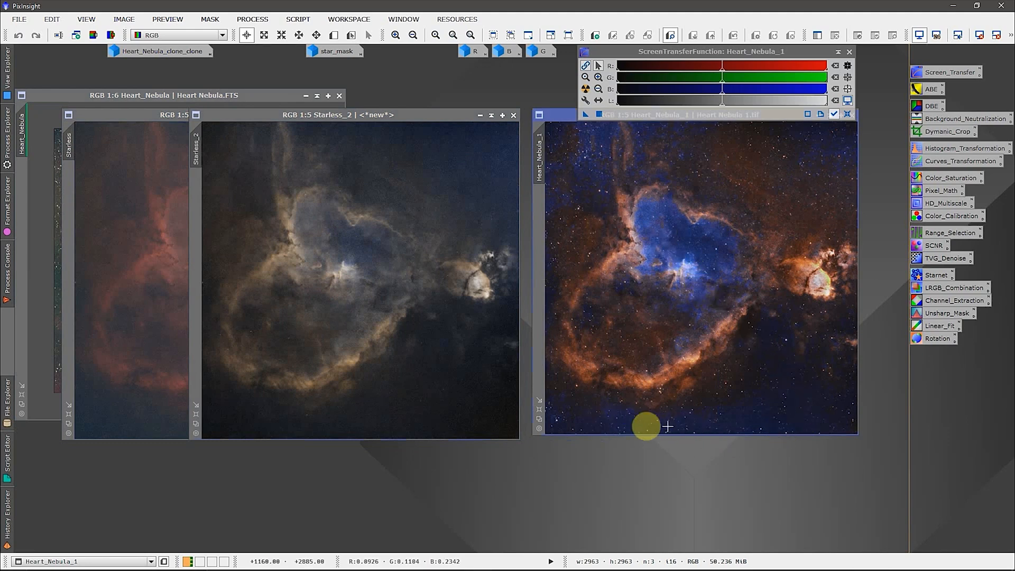
pyautogui.moveTo(673, 421)
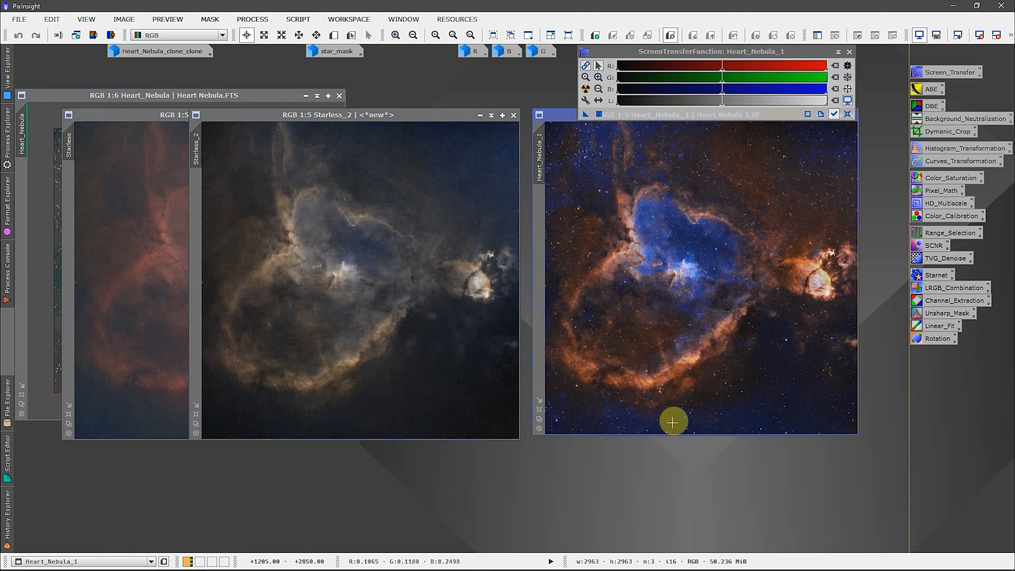
pyautogui.moveTo(683, 404)
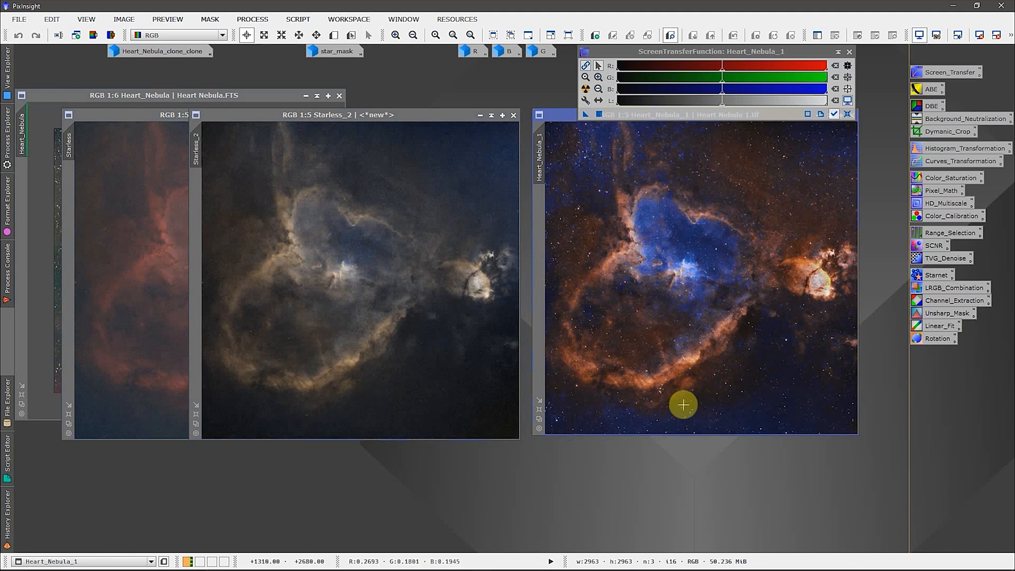
pyautogui.moveTo(691, 400)
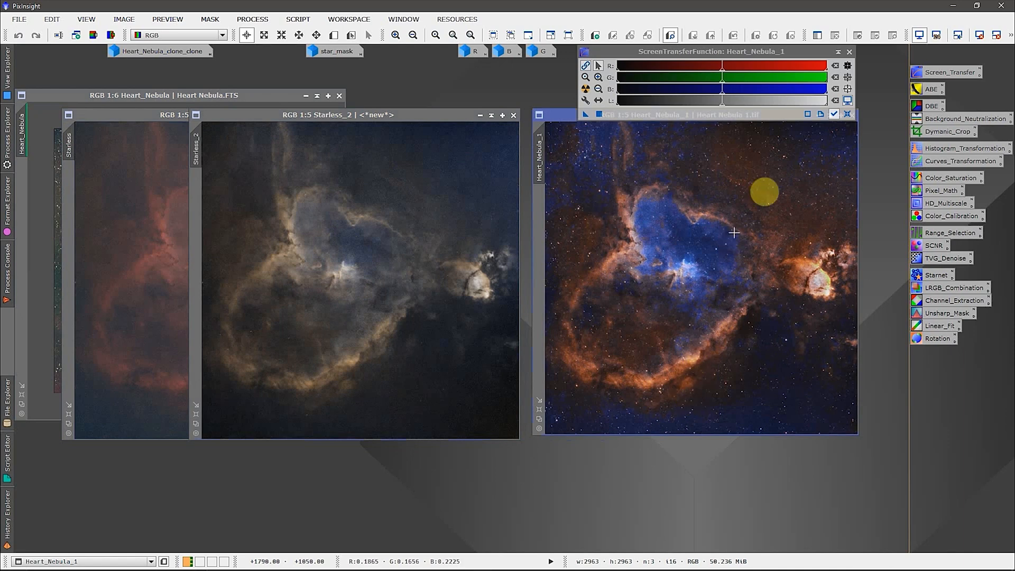
pyautogui.moveTo(730, 163)
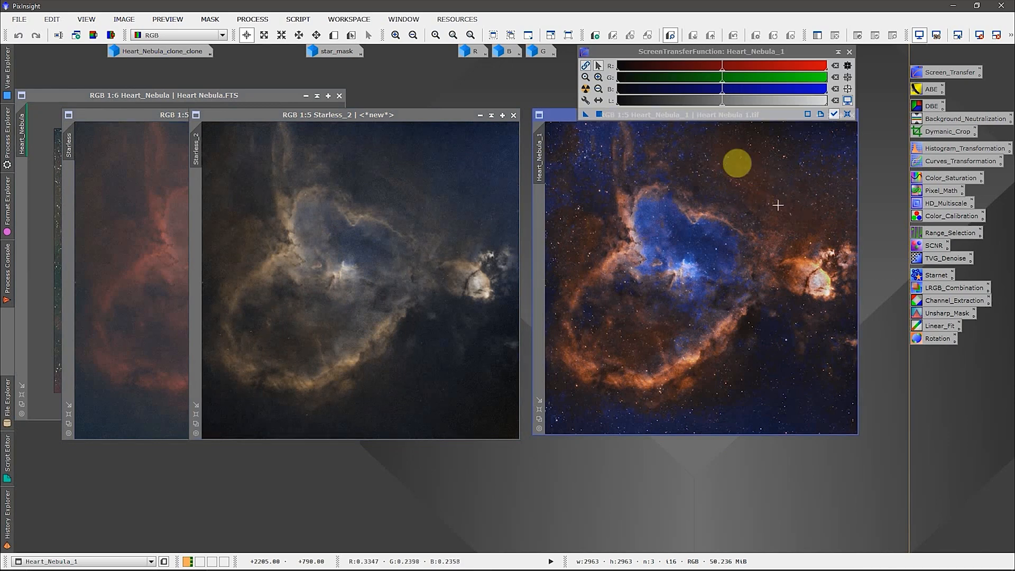
pyautogui.moveTo(577, 168)
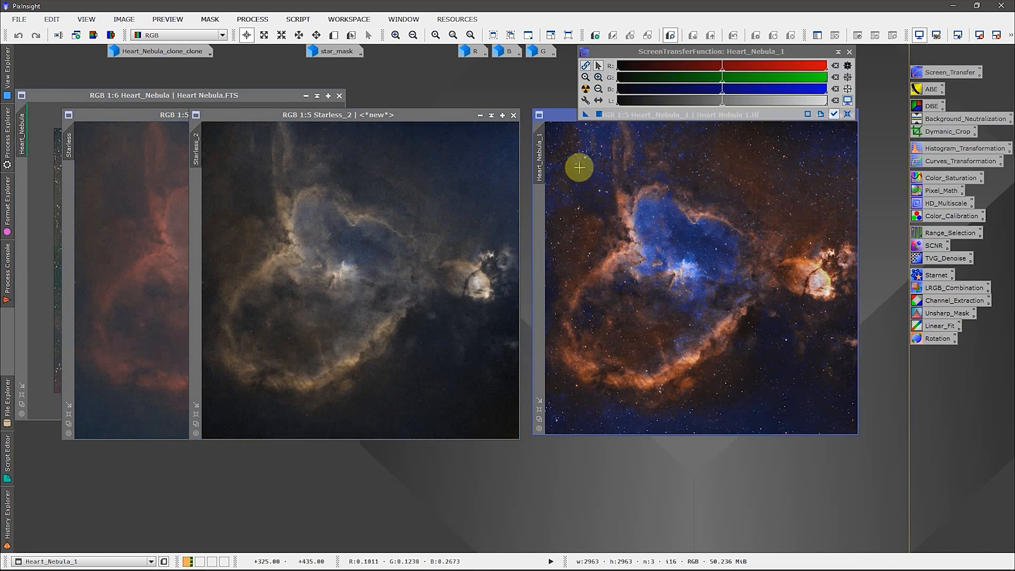
pyautogui.moveTo(794, 201)
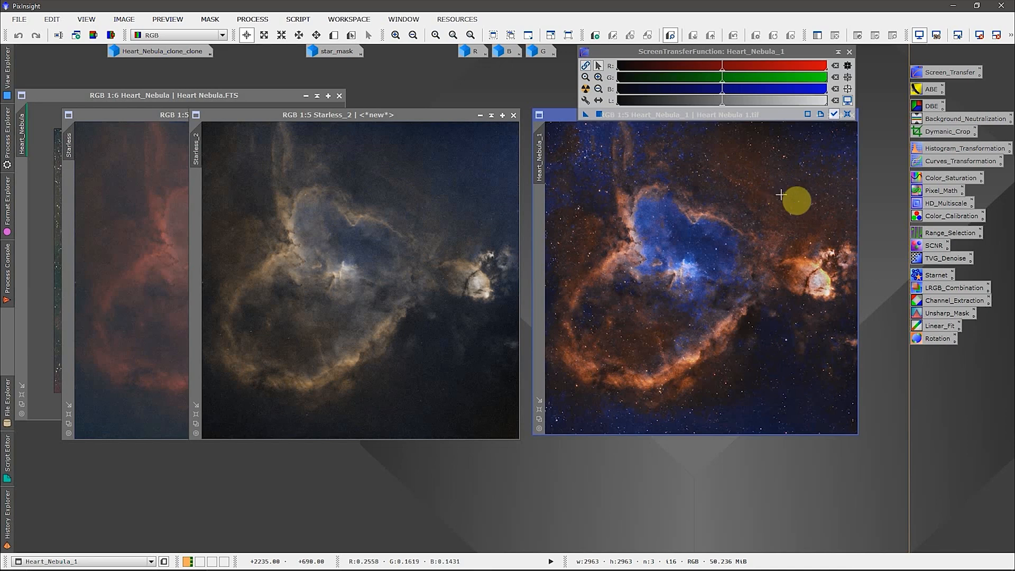
pyautogui.moveTo(810, 205)
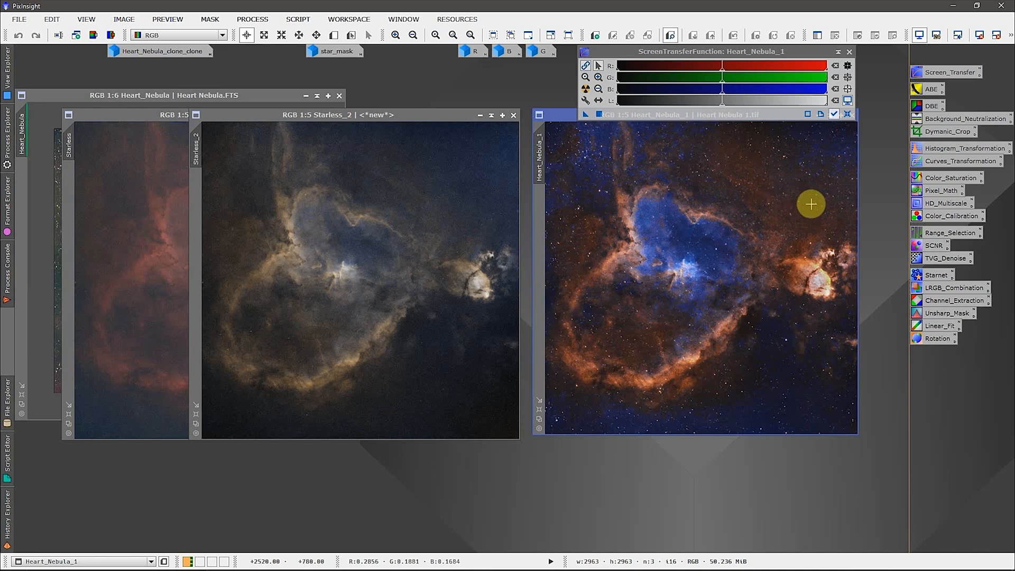